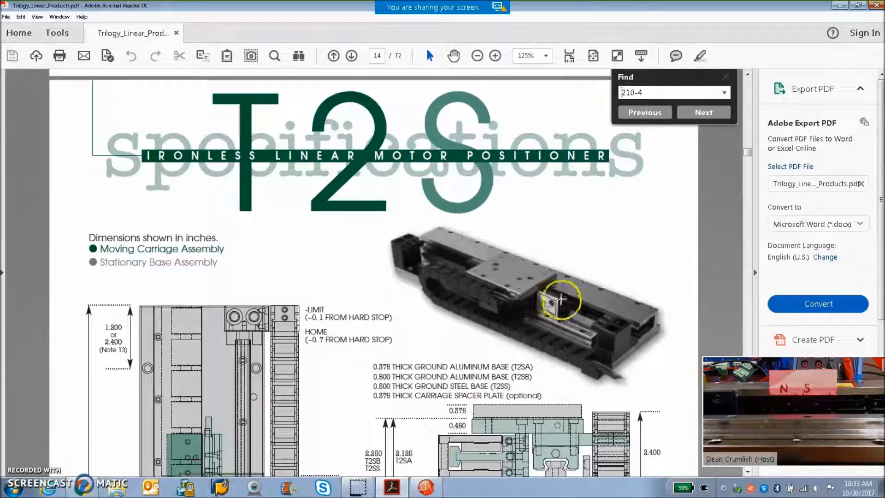
mouse_move(609, 323)
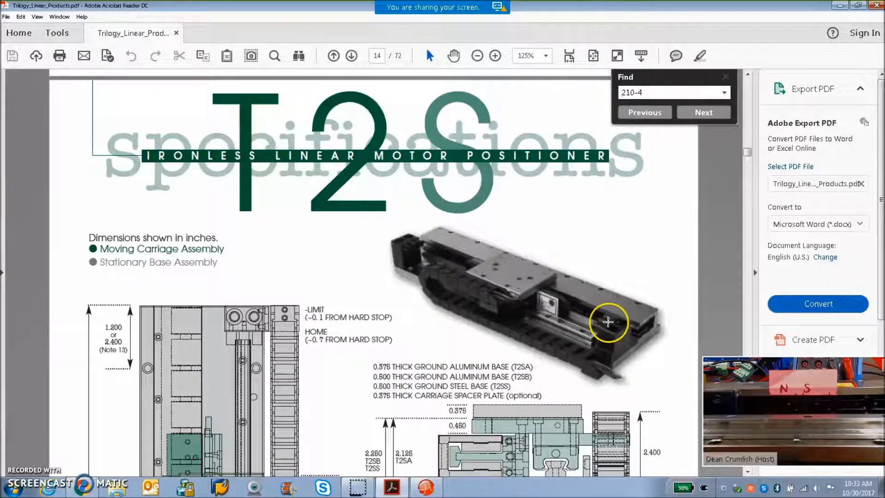
mouse_move(462, 280)
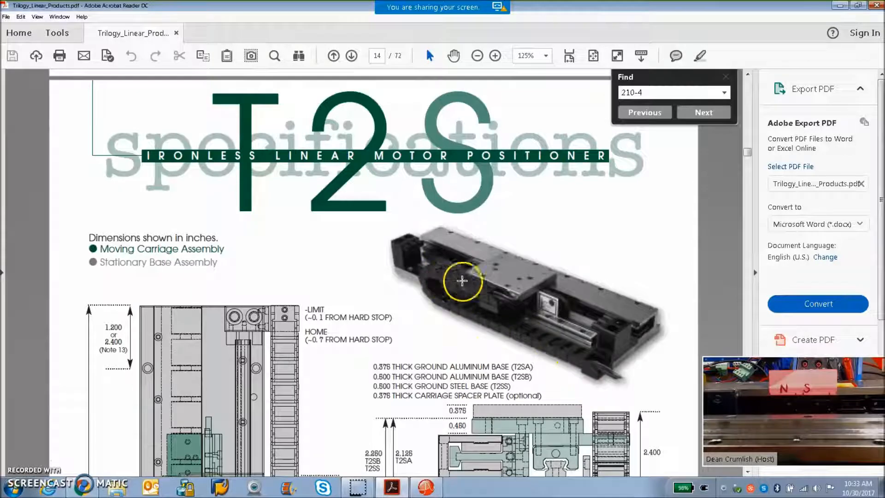
mouse_move(474, 318)
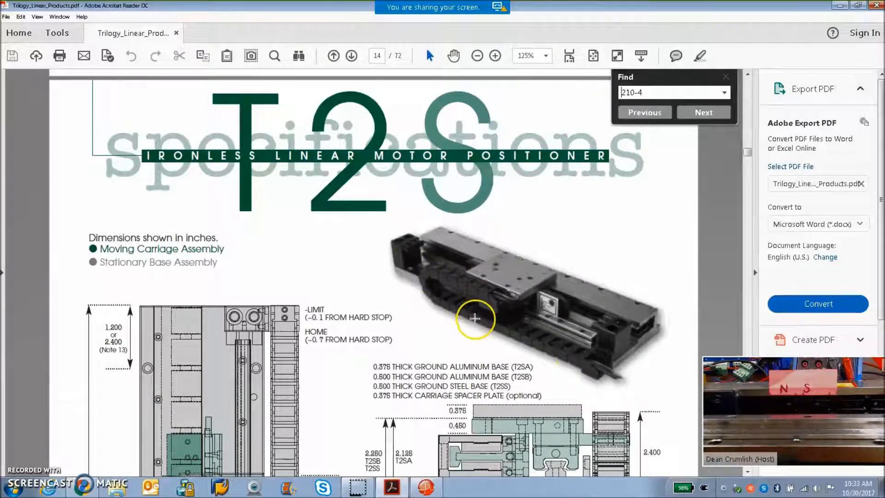
mouse_move(539, 305)
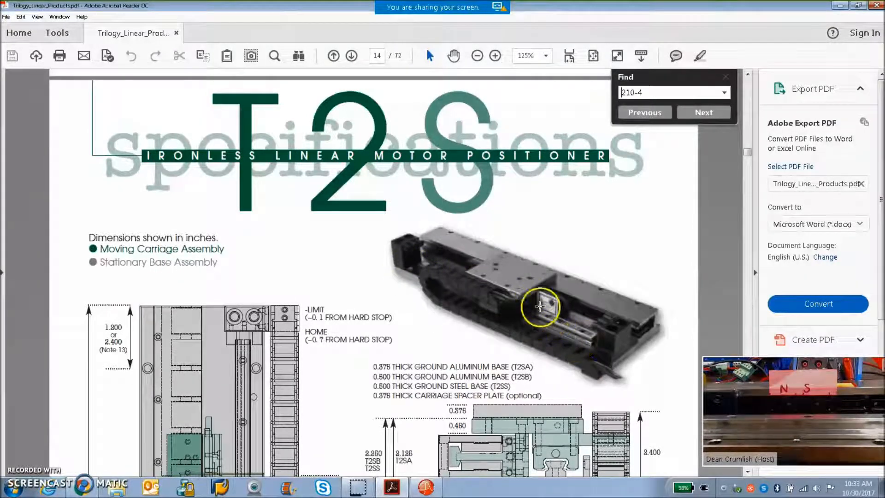
mouse_move(564, 331)
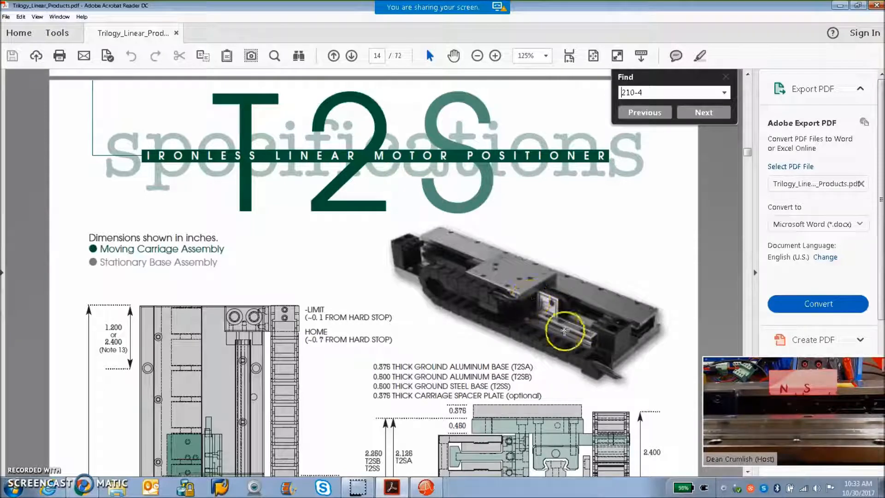
mouse_move(491, 263)
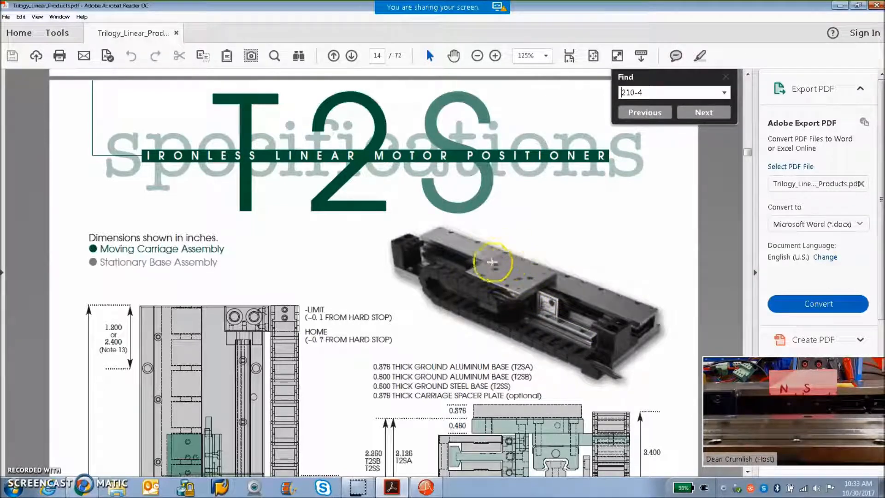
mouse_move(511, 292)
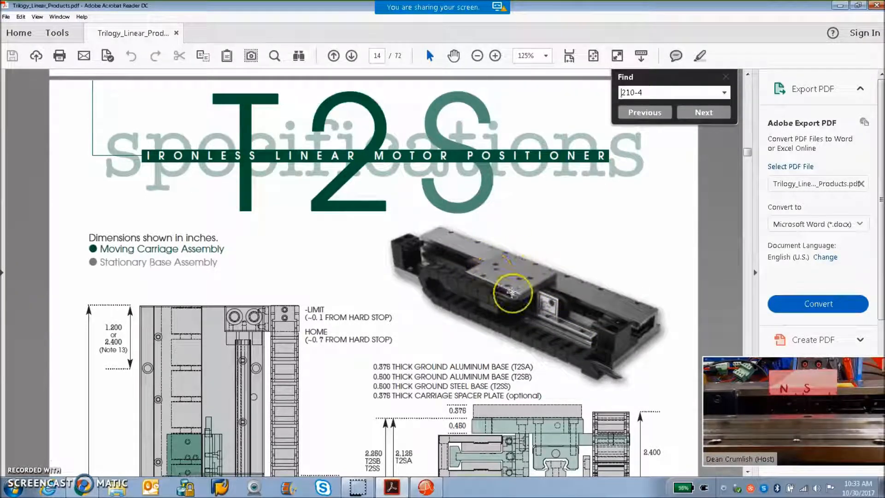
mouse_move(519, 287)
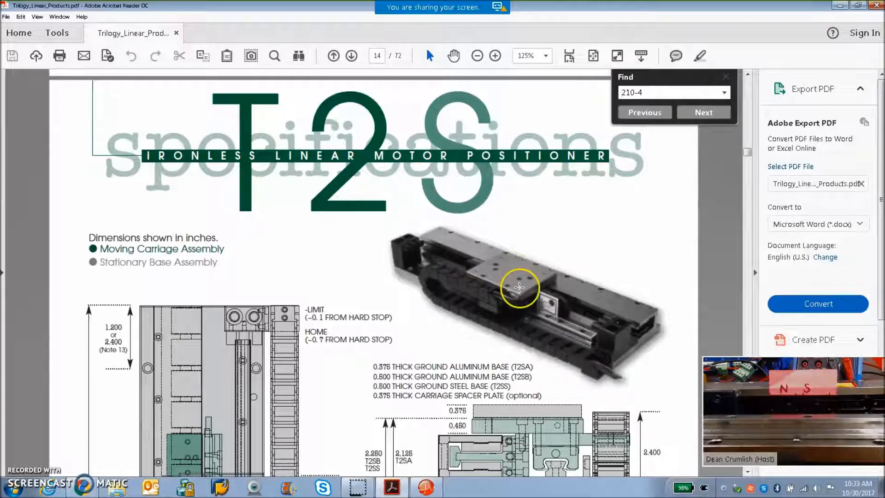
mouse_move(418, 248)
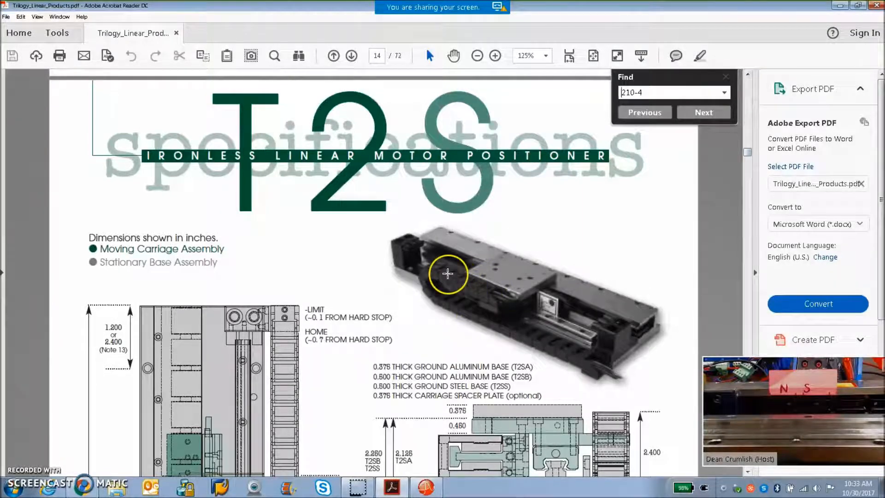
mouse_move(508, 330)
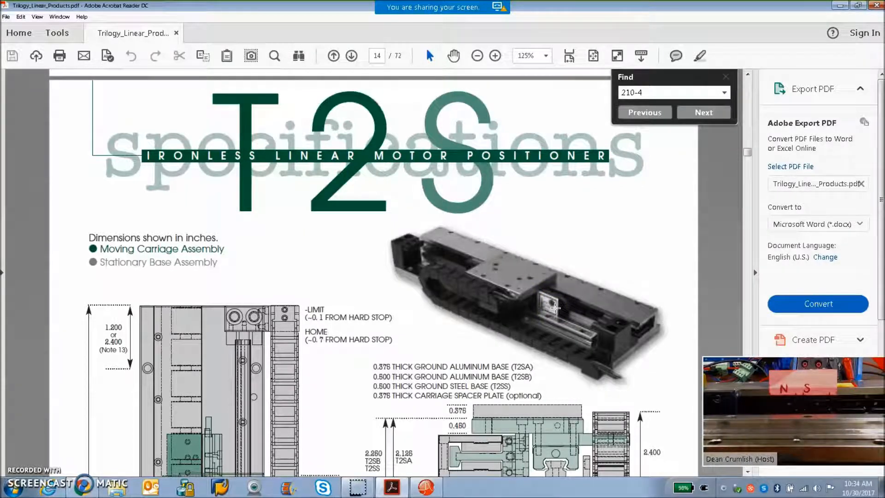
mouse_move(582, 244)
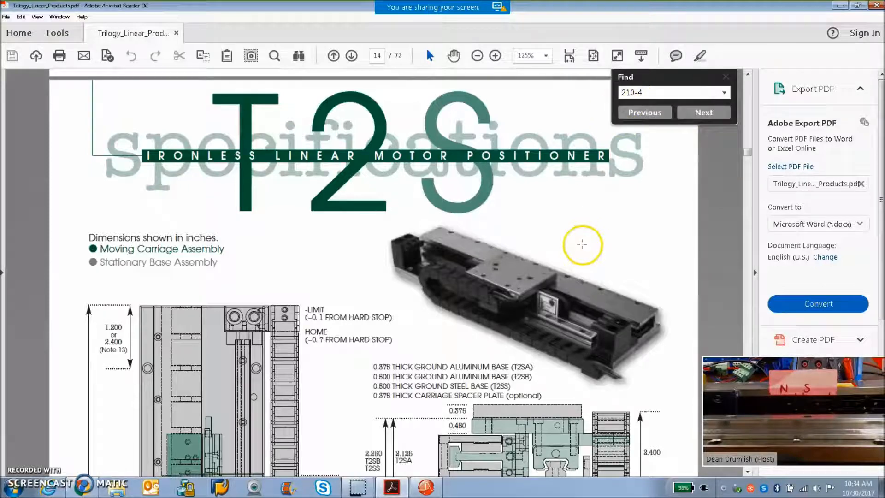
Step through the 210-4 matches until page 8's 210 motor electrical table with the 210-4 winding values
click(704, 113)
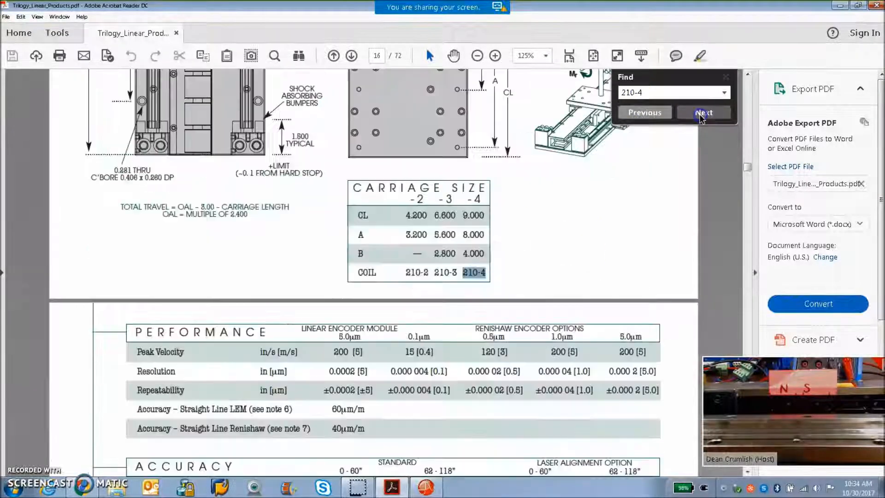
click(704, 113)
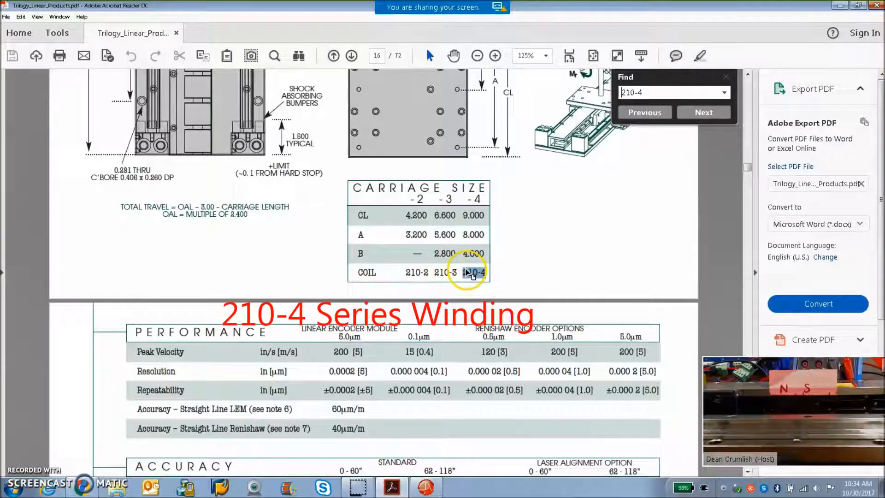
click(703, 111)
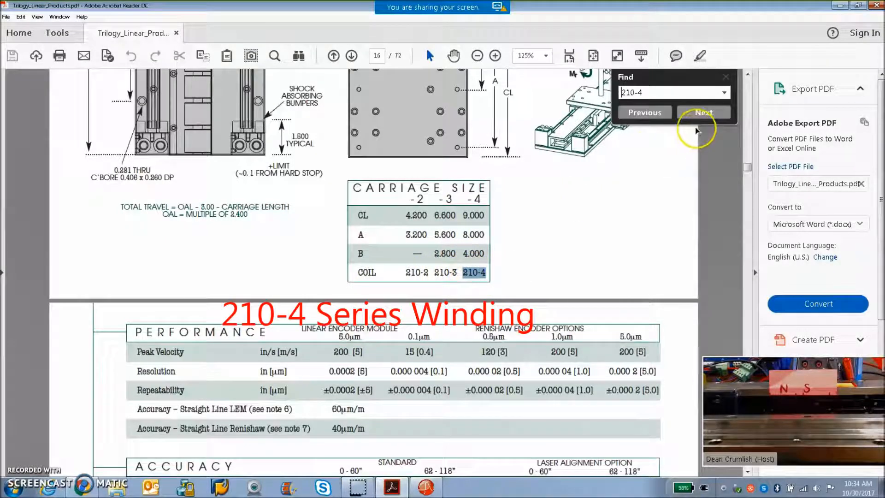
mouse_move(709, 117)
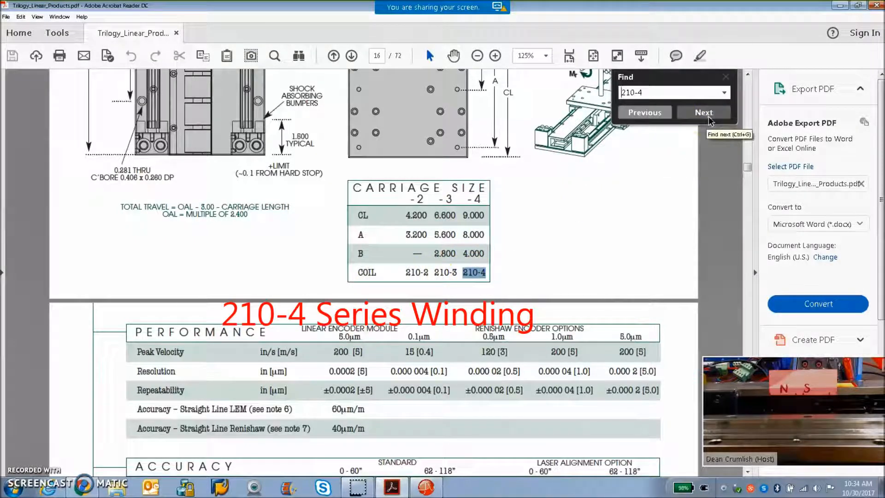
click(644, 112)
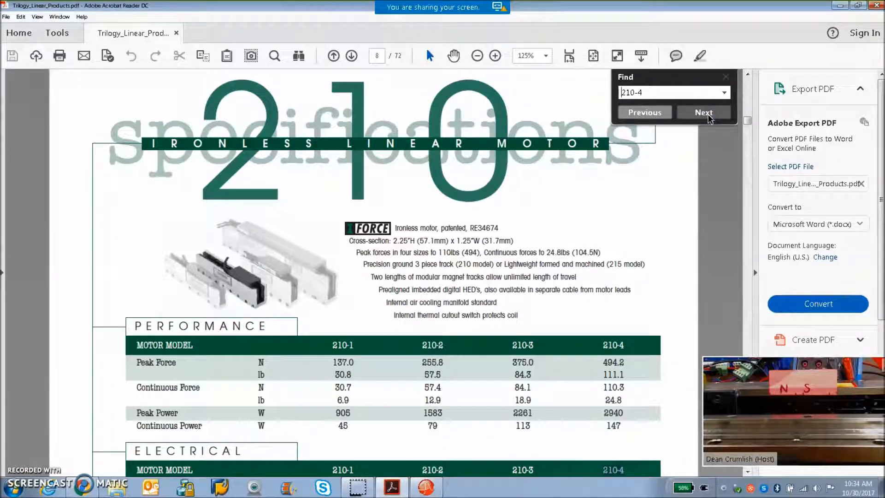
click(704, 112)
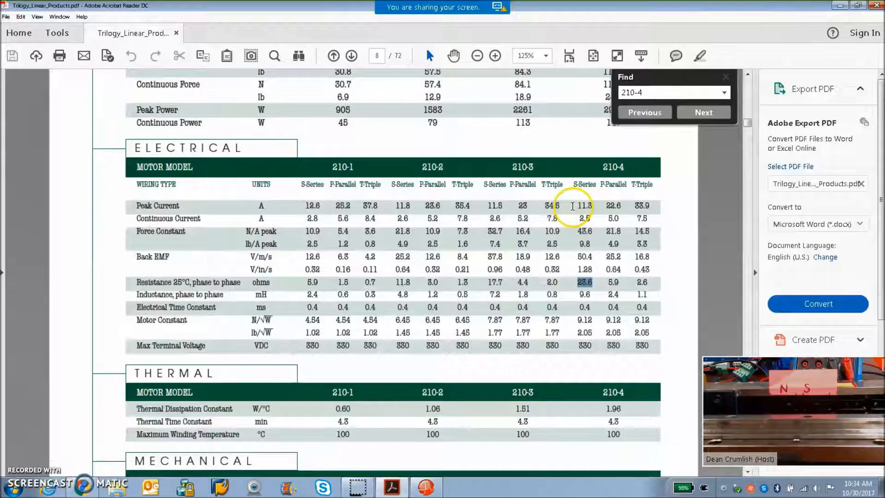
mouse_move(585, 218)
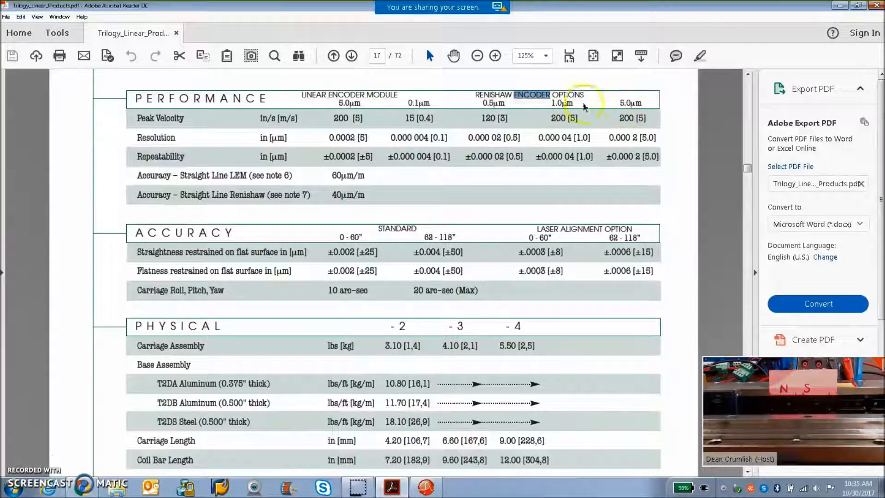
mouse_move(412, 102)
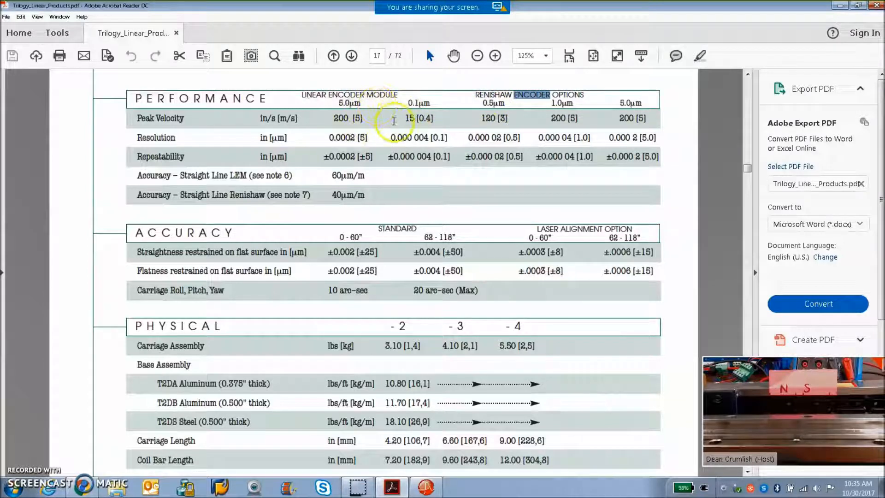
mouse_move(223, 189)
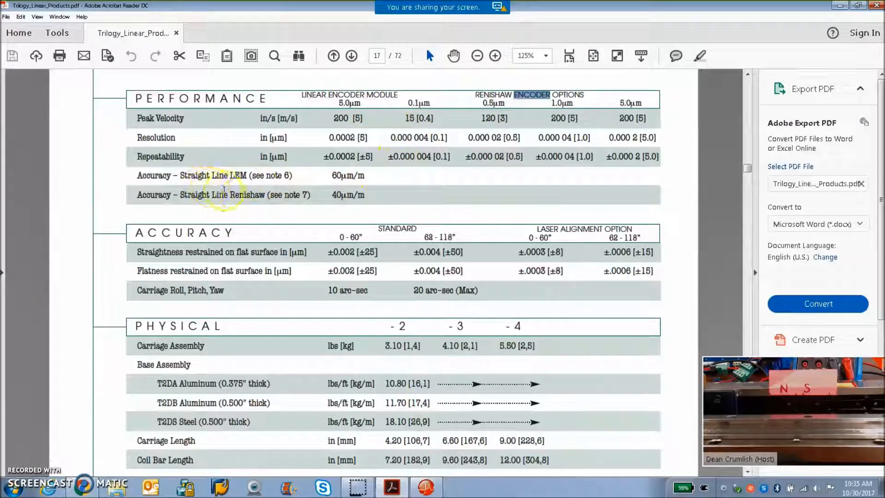
mouse_move(395, 141)
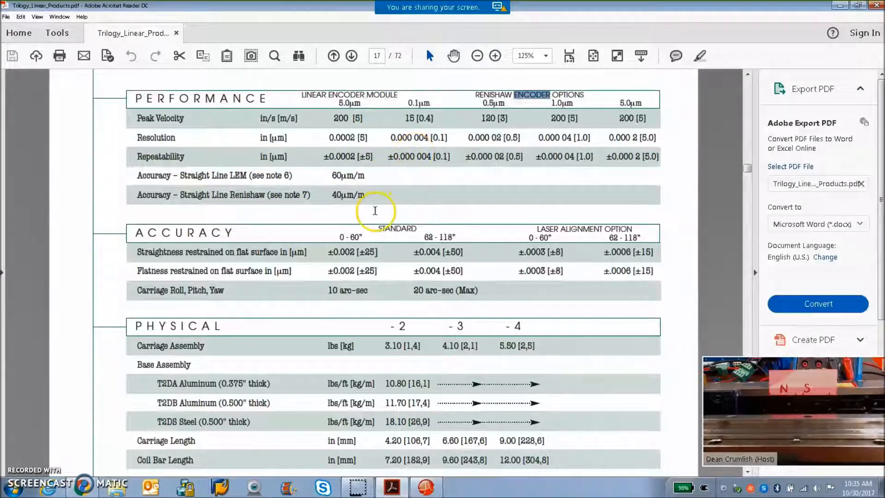
mouse_move(356, 176)
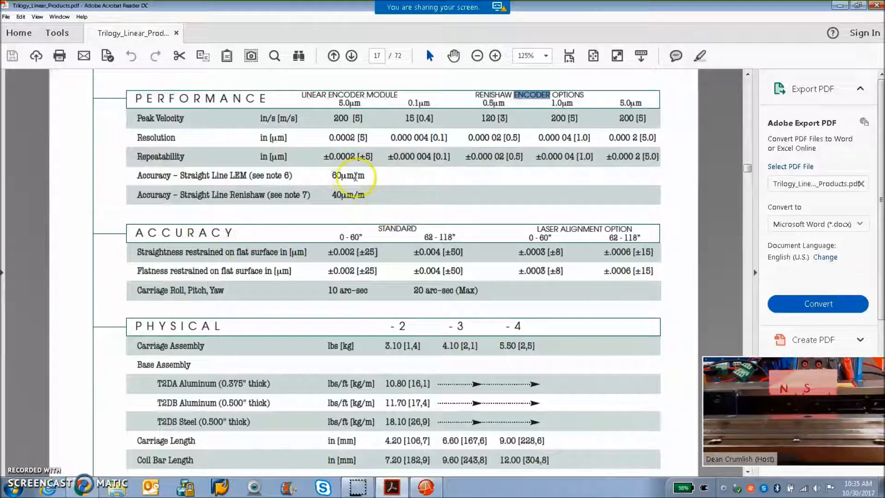
Move on from the ENCODER page 17 tables toward the Xenus XPL datasheet in the browser
click(82, 487)
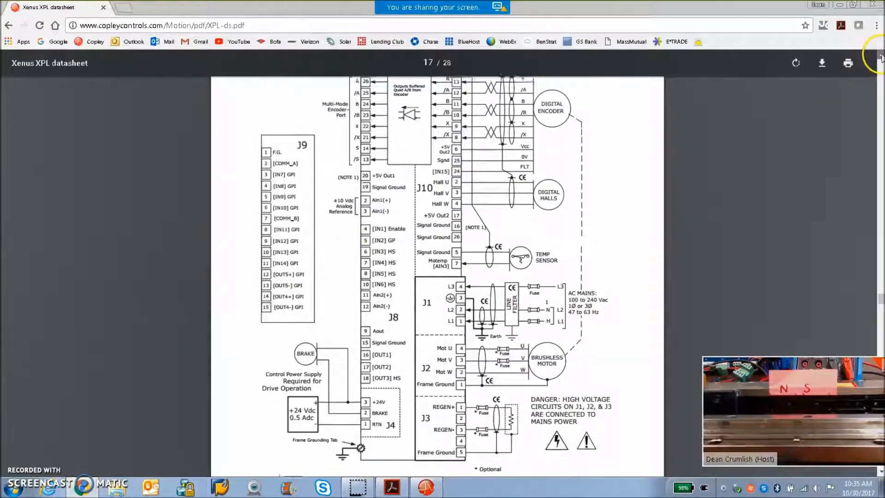
Scroll through the Xenus XPL page 17 motor connections wiring diagram
scroll(up, 3)
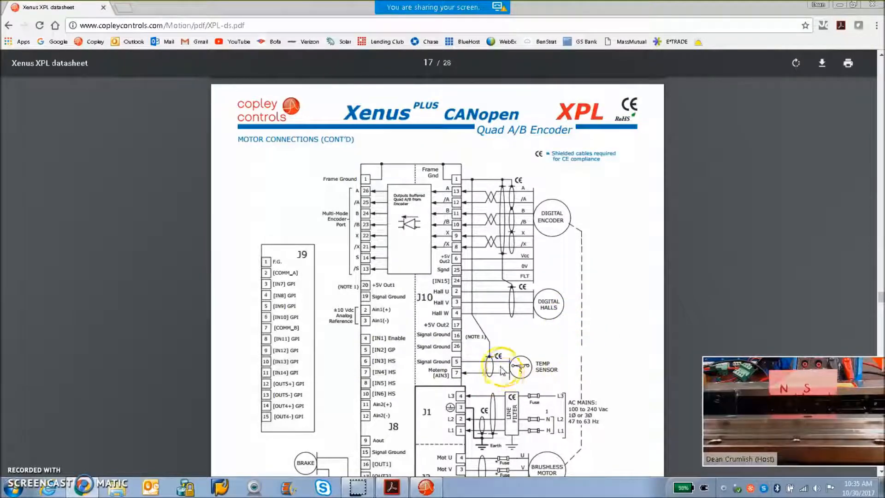
mouse_move(553, 350)
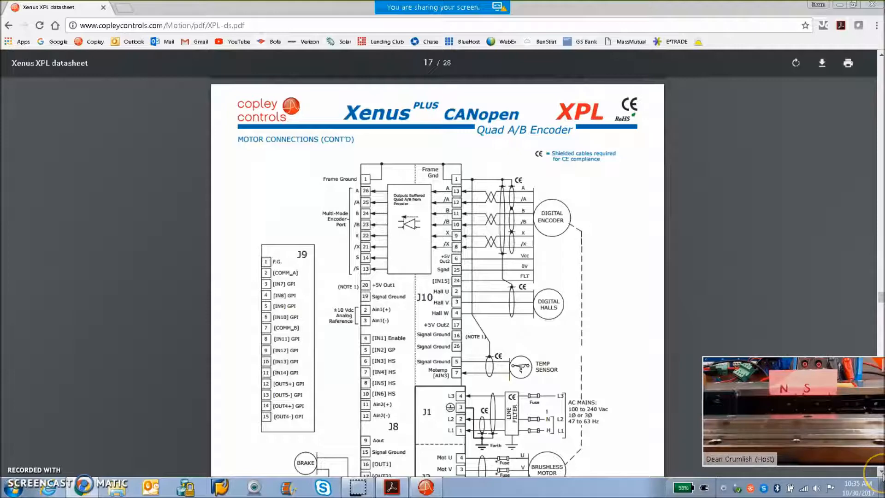
scroll(down, 3)
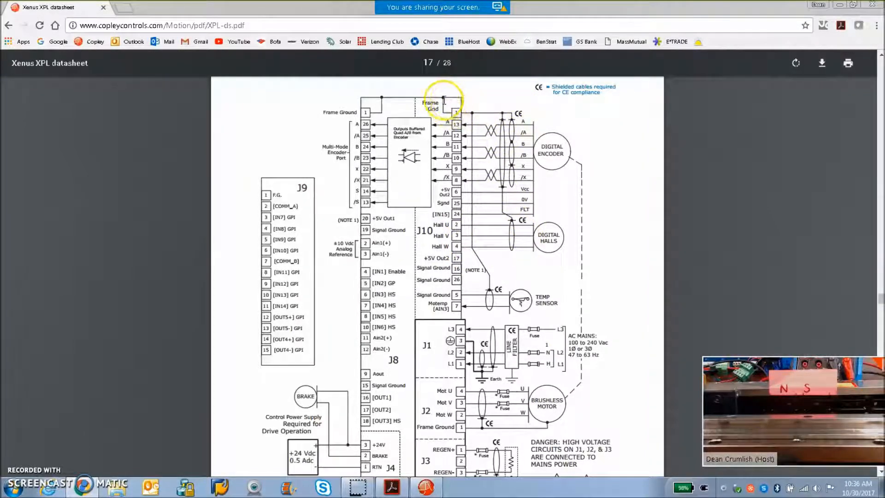
scroll(down, 3)
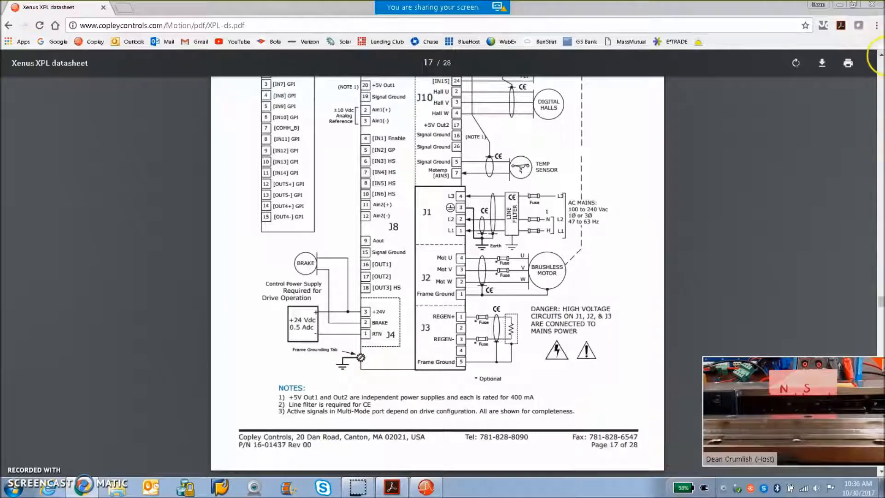
scroll(up, 3)
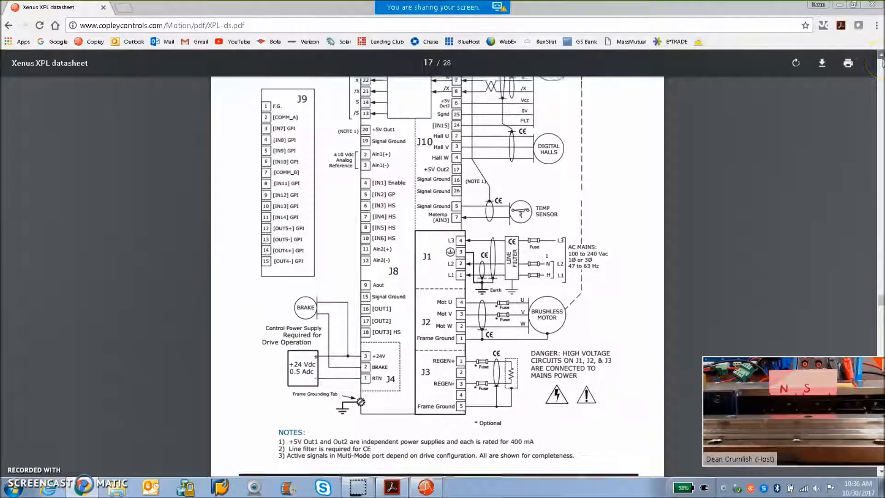
scroll(up, 3)
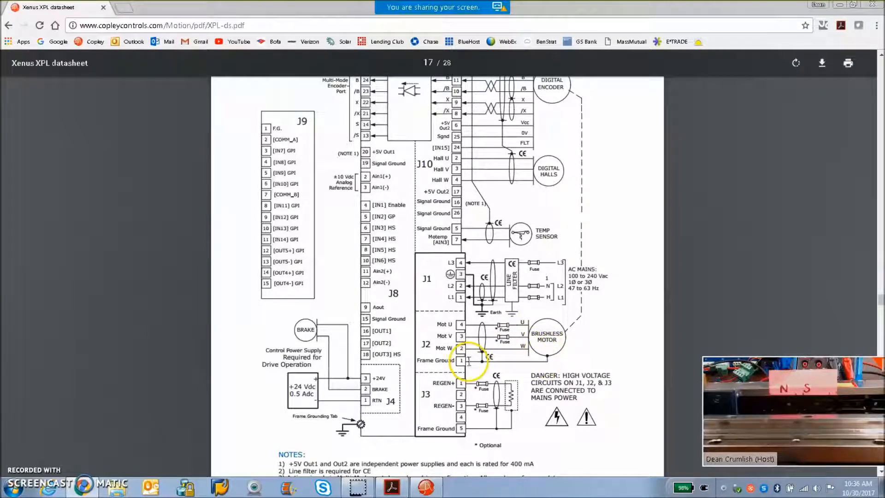
mouse_move(541, 362)
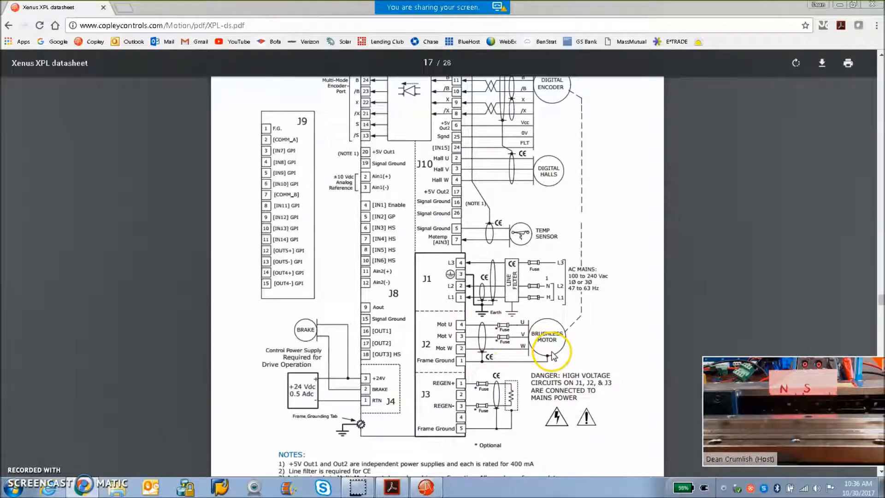
mouse_move(584, 313)
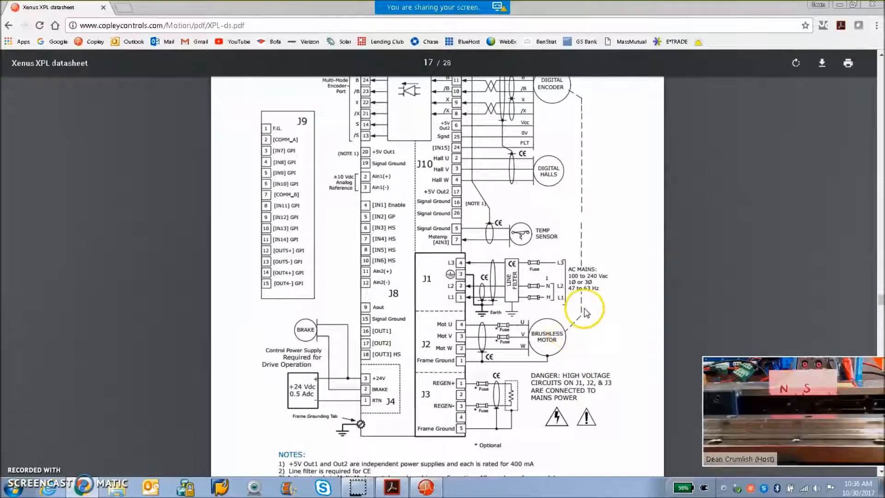
mouse_move(572, 333)
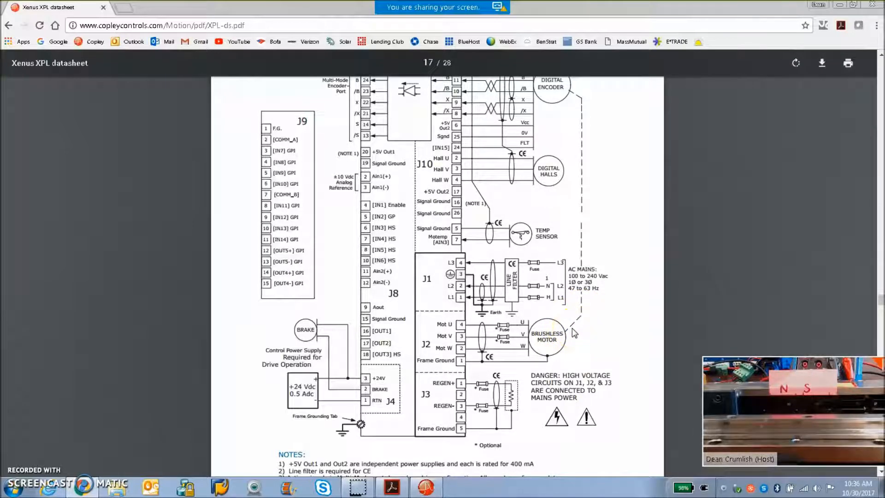
scroll(up, 3)
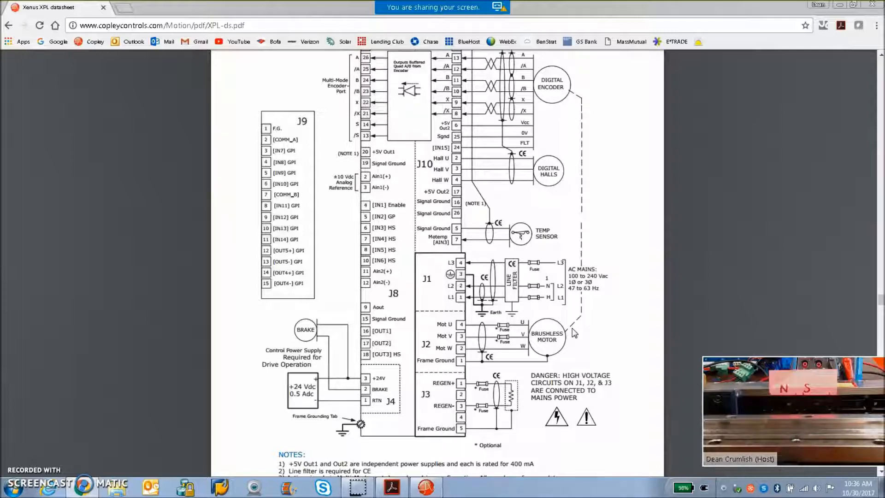
mouse_move(35, 396)
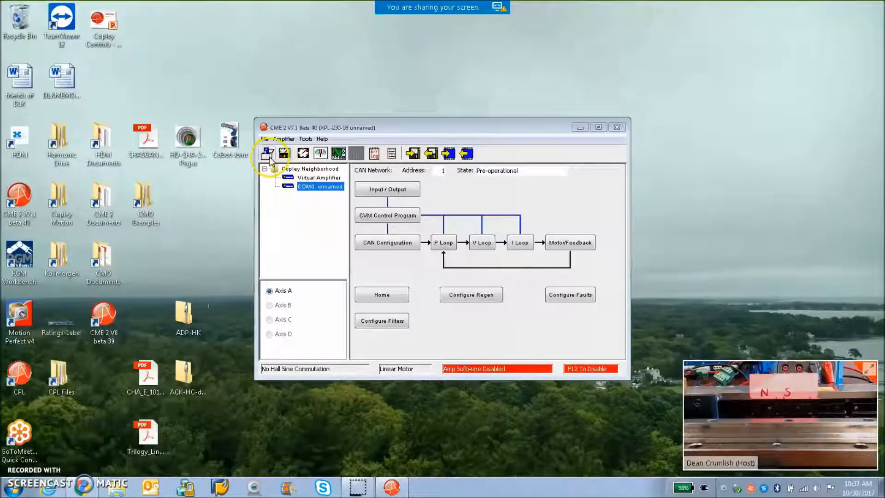
Start Basic Setup as a brushless linear motor and keep Incremental motor feedback
click(268, 153)
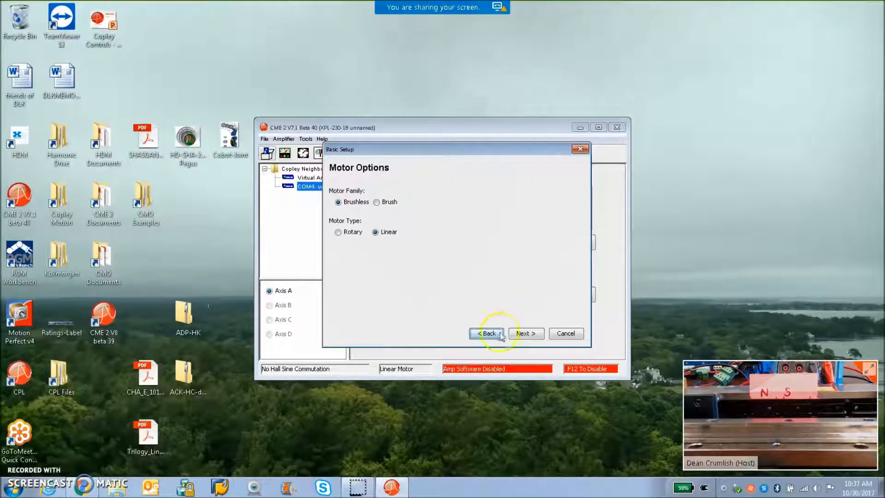
click(525, 332)
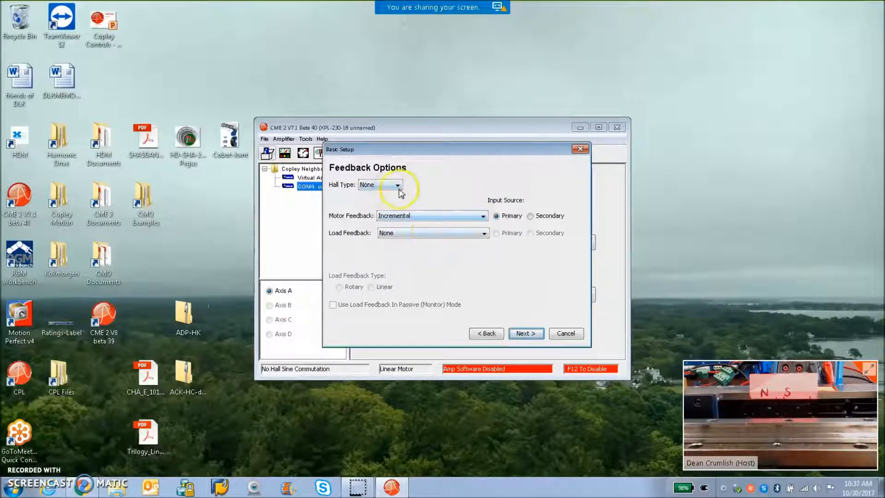
click(482, 216)
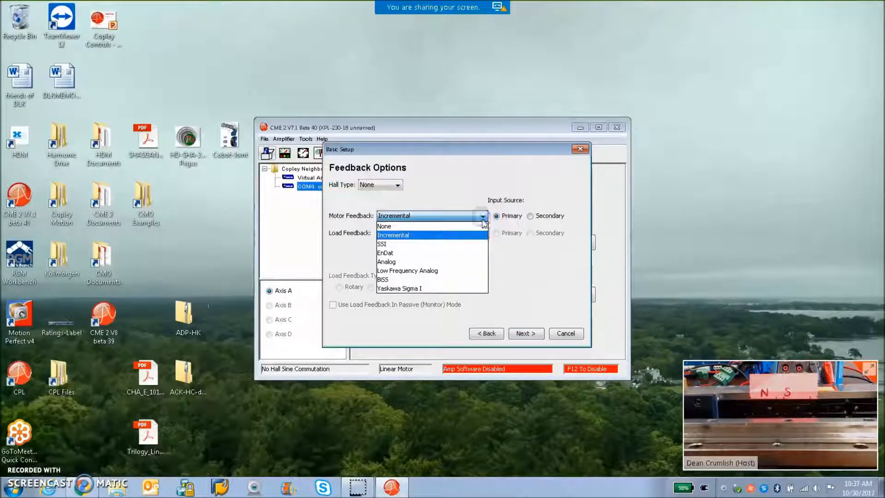
mouse_move(432, 279)
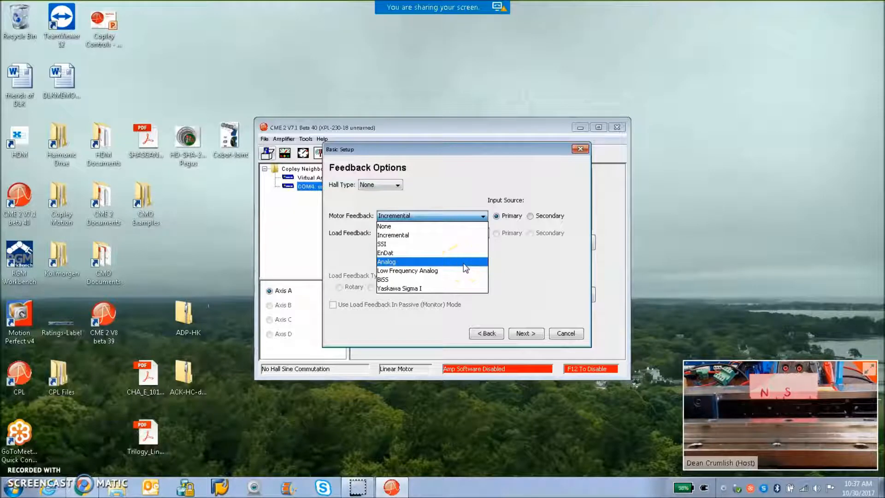
mouse_move(471, 265)
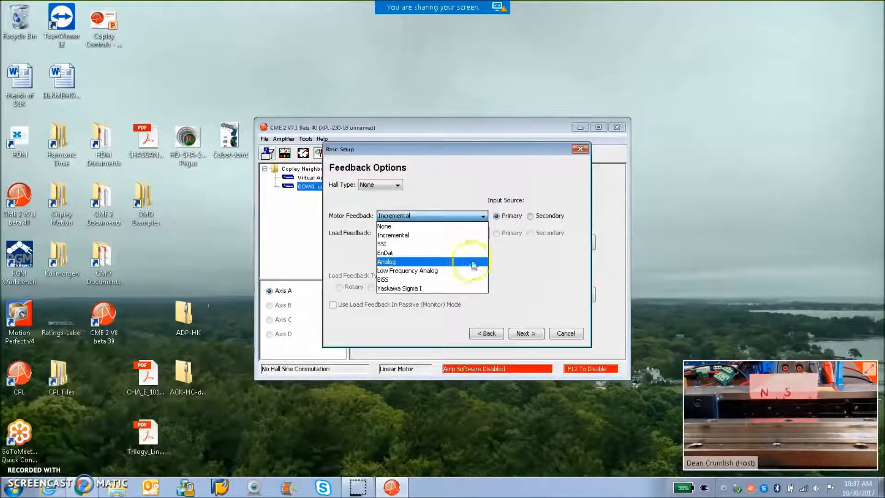
click(384, 226)
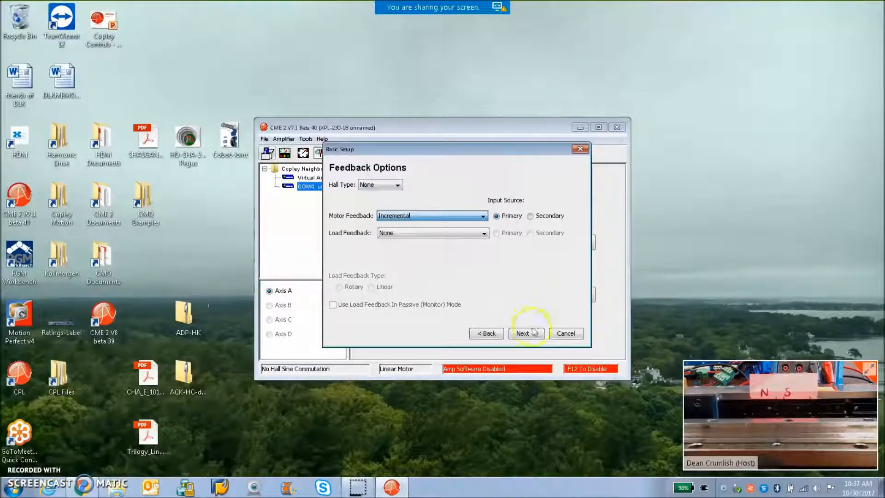
click(525, 333)
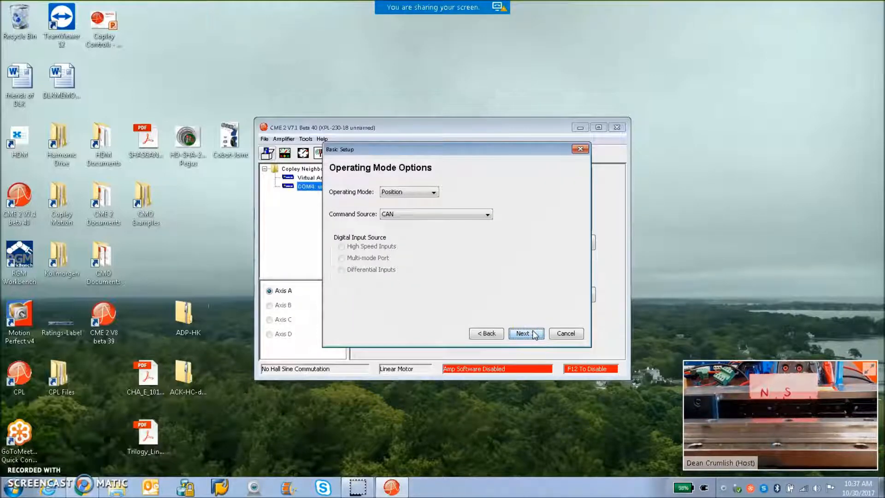
Keep Position over CAN, set the multi-mode port to Buffered Primary Feedback and save to flash
click(525, 333)
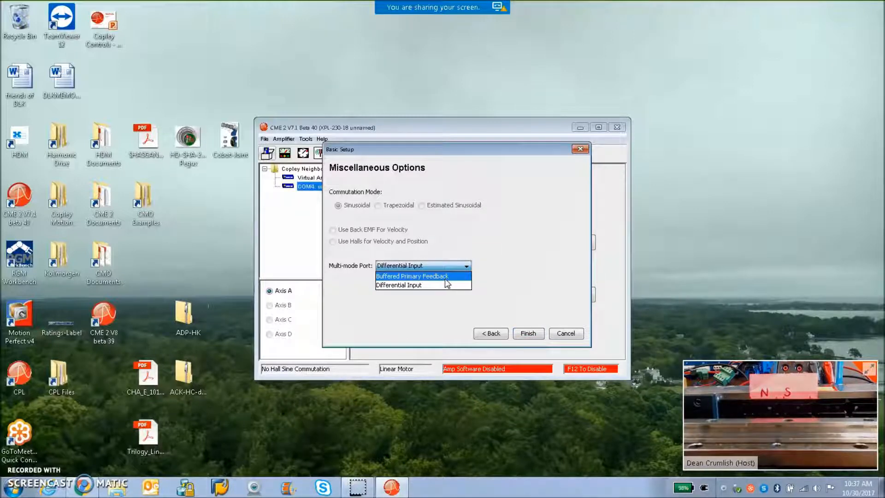
click(411, 275)
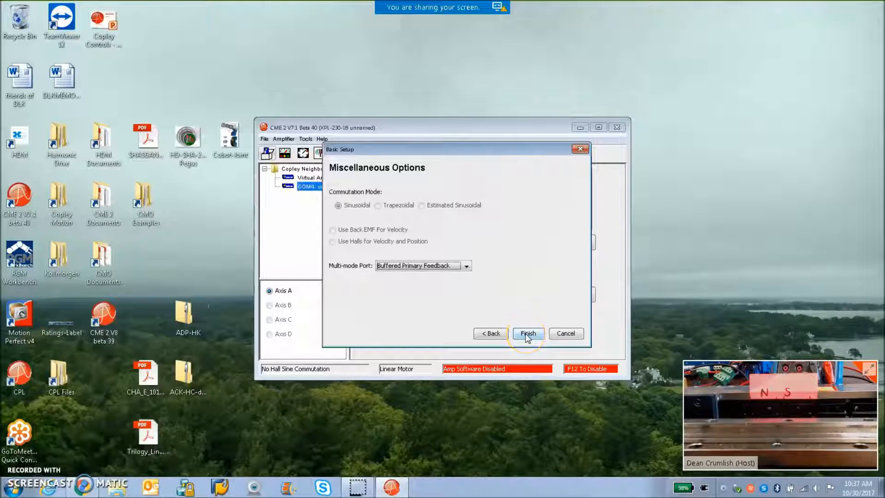
click(527, 333)
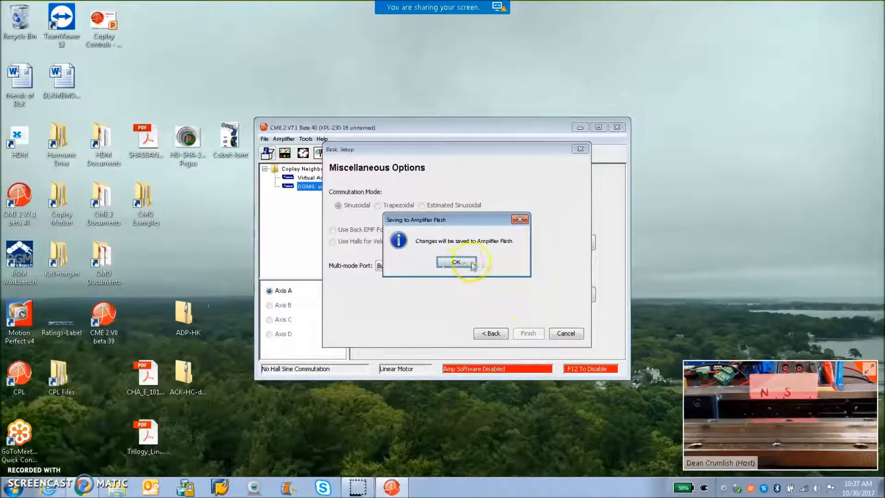
click(456, 263)
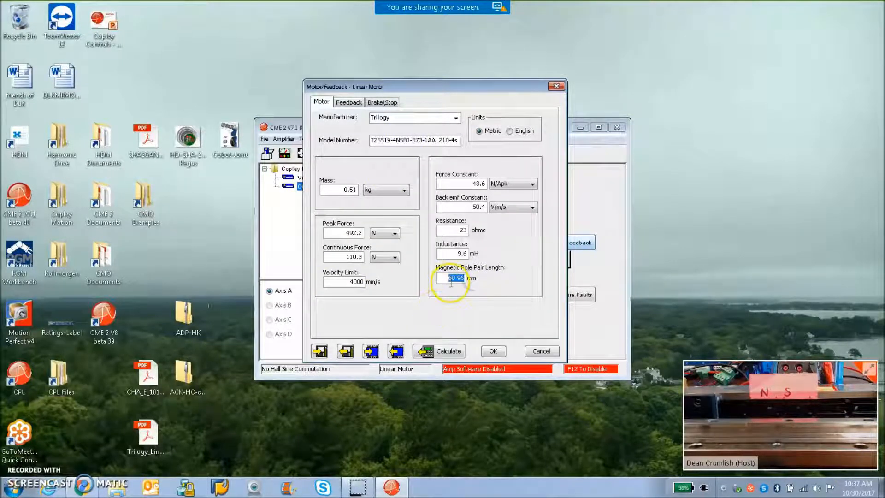
mouse_move(476, 310)
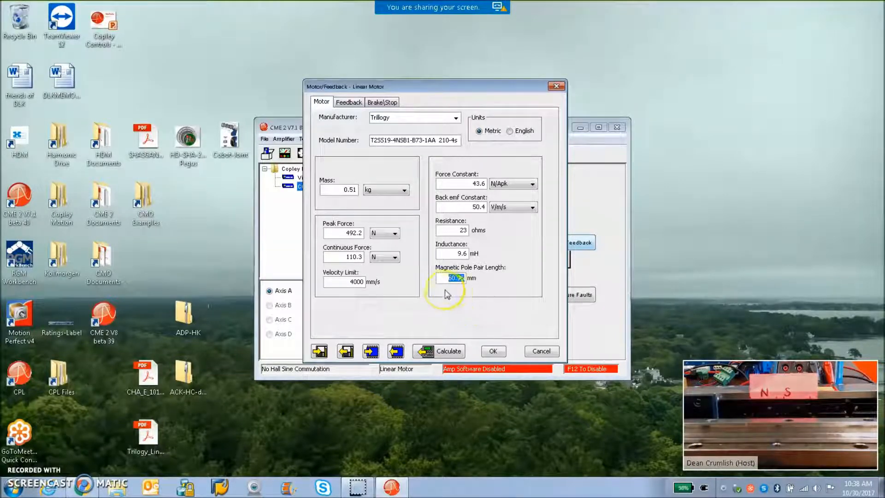
mouse_move(466, 296)
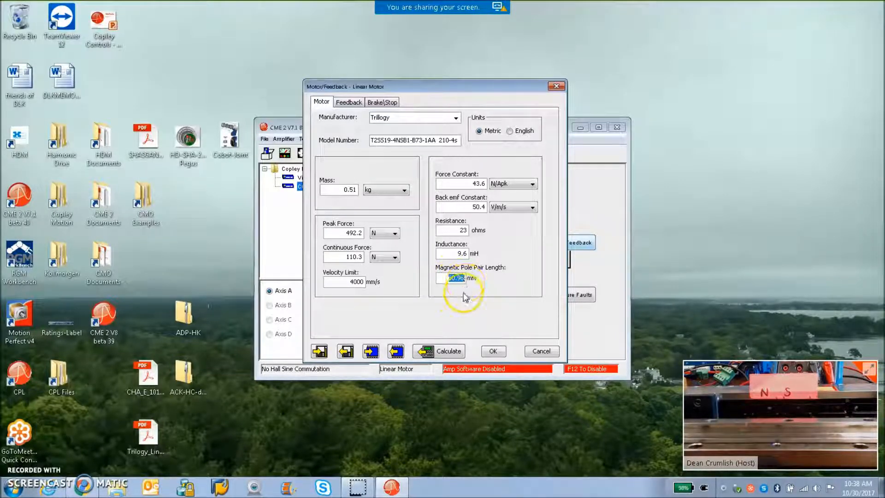
mouse_move(478, 311)
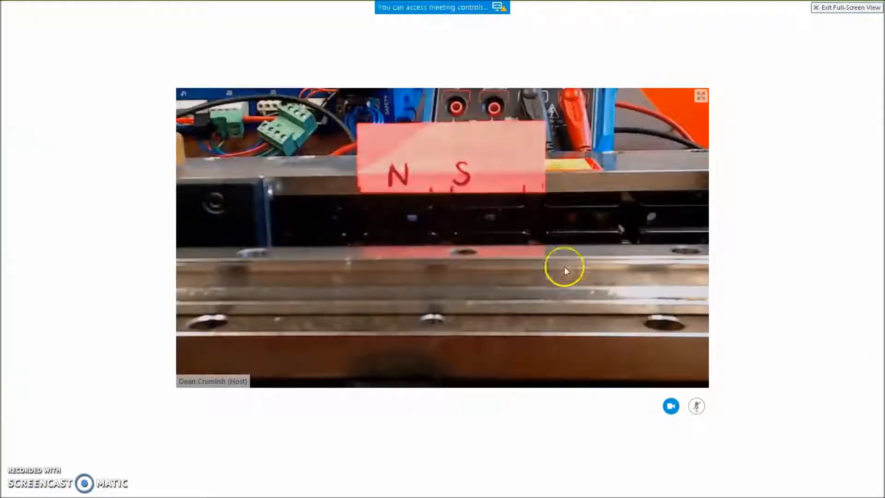
mouse_move(490, 261)
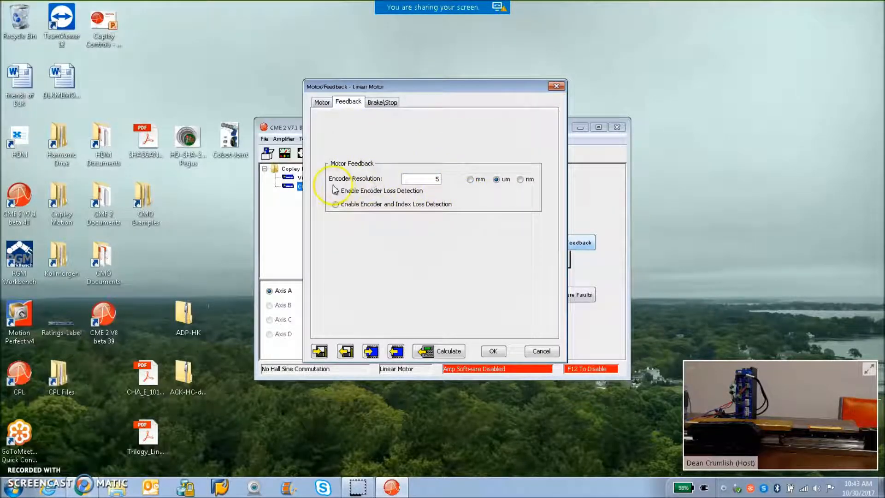
Calculate the amplifier gains and limits from the Trilogy motor data on the Motor page
click(321, 103)
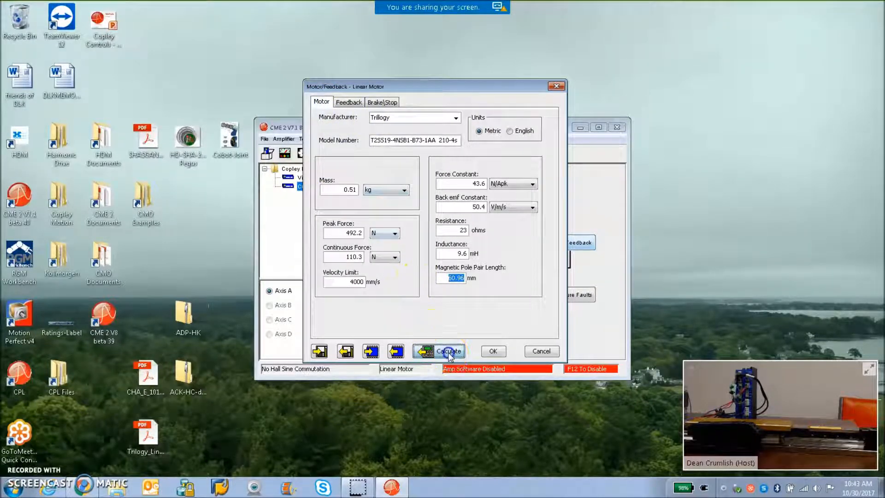
click(448, 351)
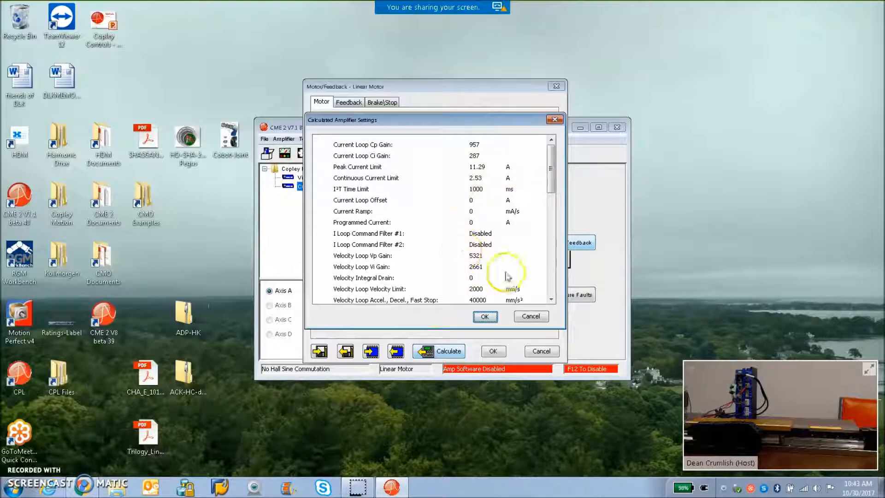
mouse_move(468, 180)
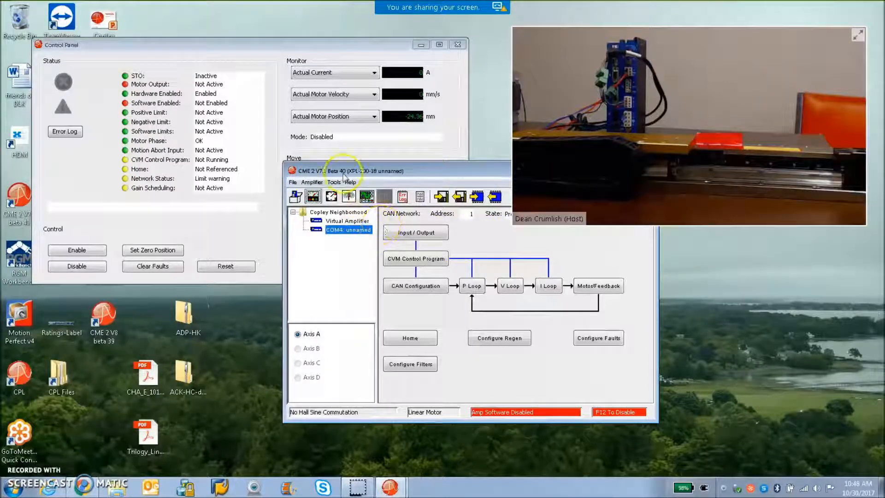
Enable the amplifier in Manual Phase and nudge the motor forward at the set control current
click(333, 181)
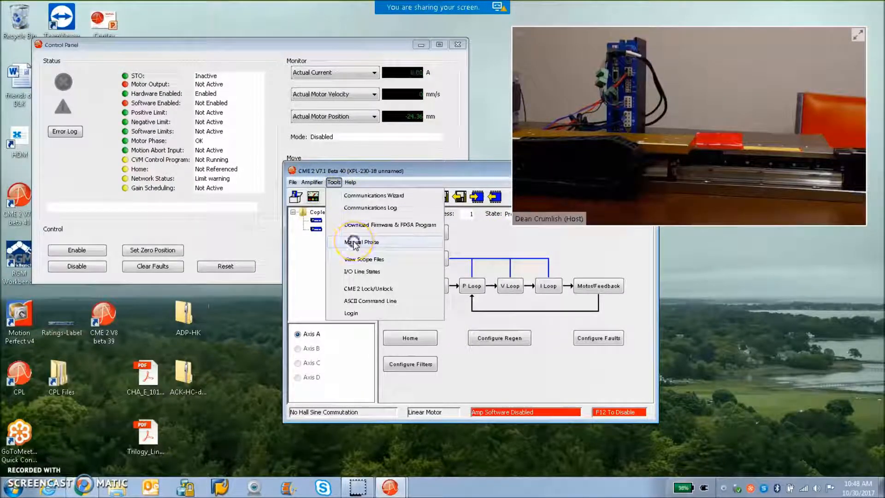
click(361, 242)
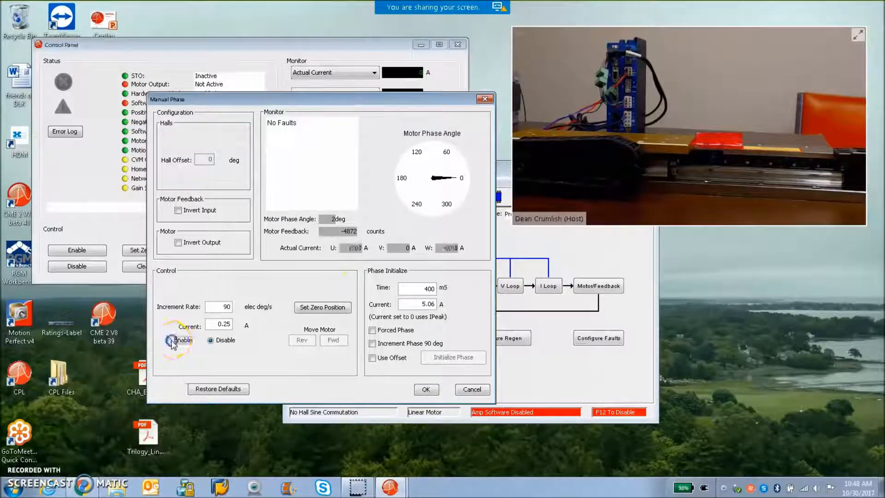
click(168, 340)
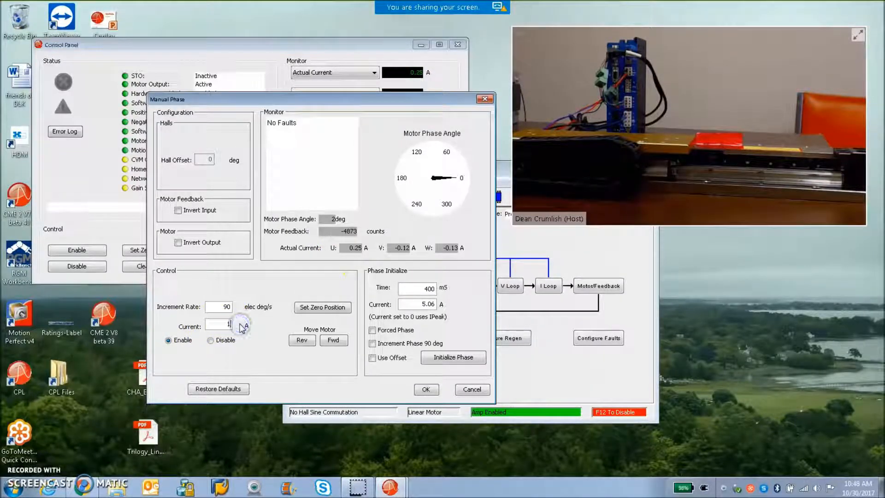
click(333, 340)
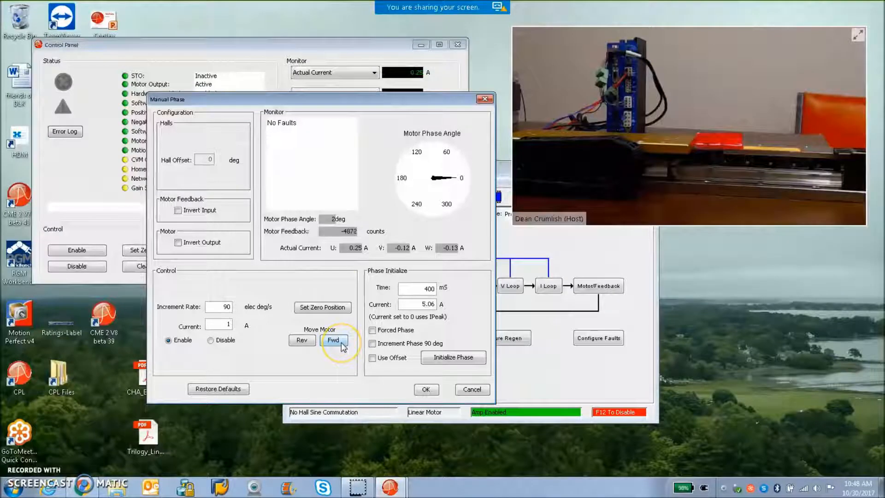
mouse_move(669, 254)
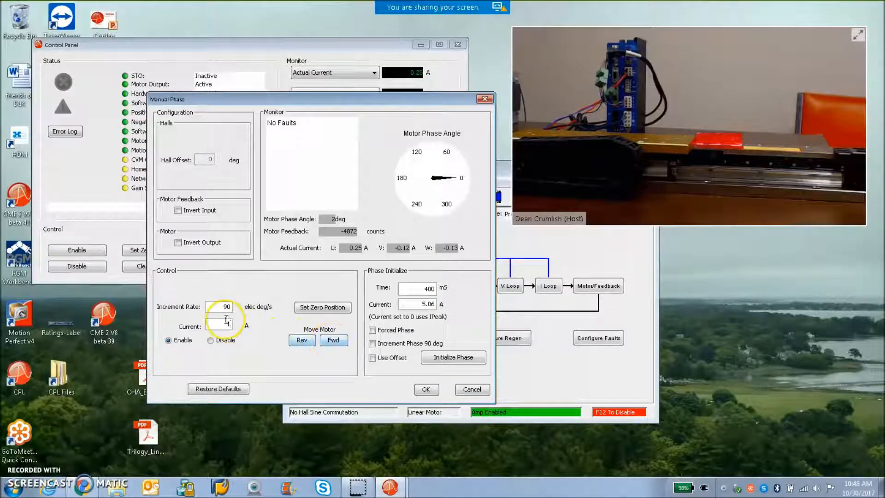
mouse_move(226, 324)
text(2.53)
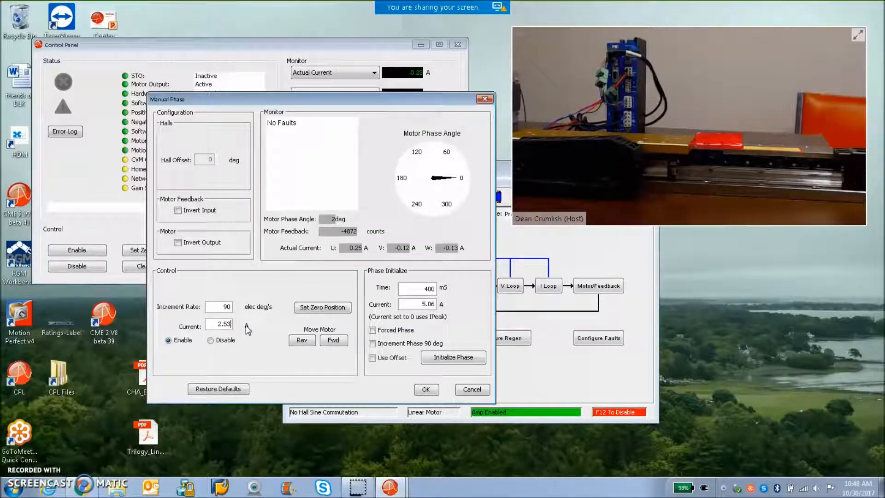
Jog the motor reverse then forward and back, checking feedback counts rise going forward
click(334, 340)
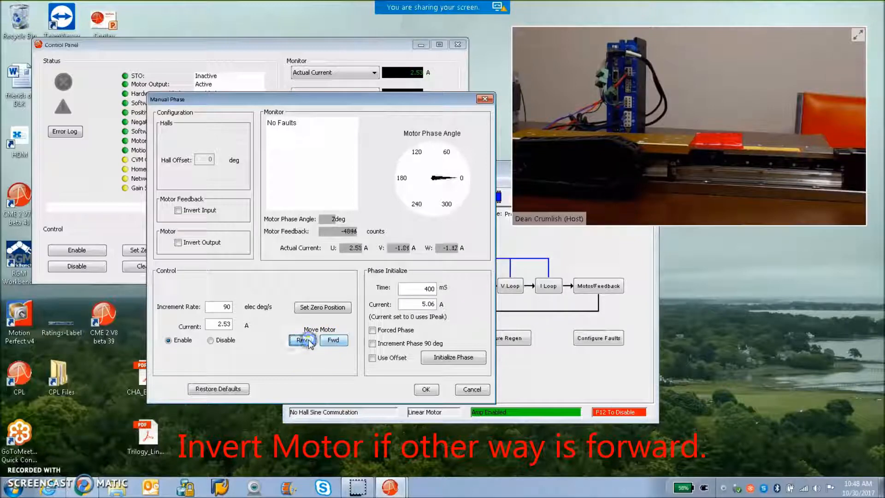
click(334, 340)
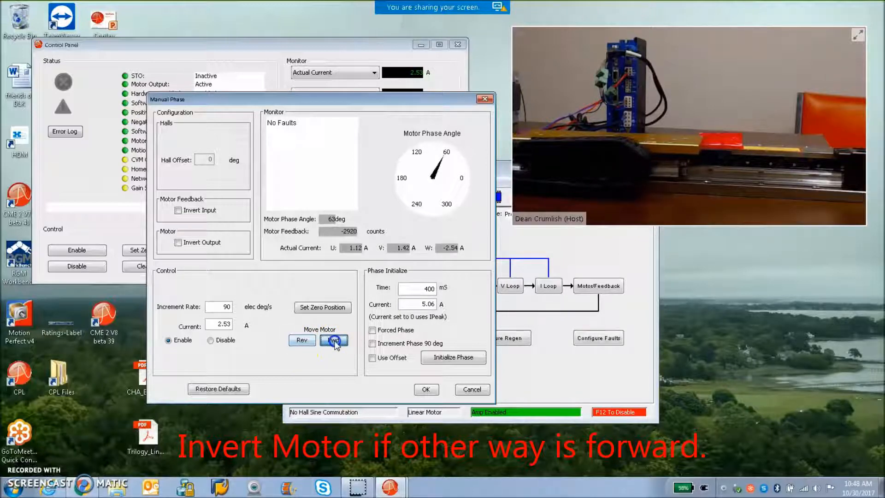
click(333, 340)
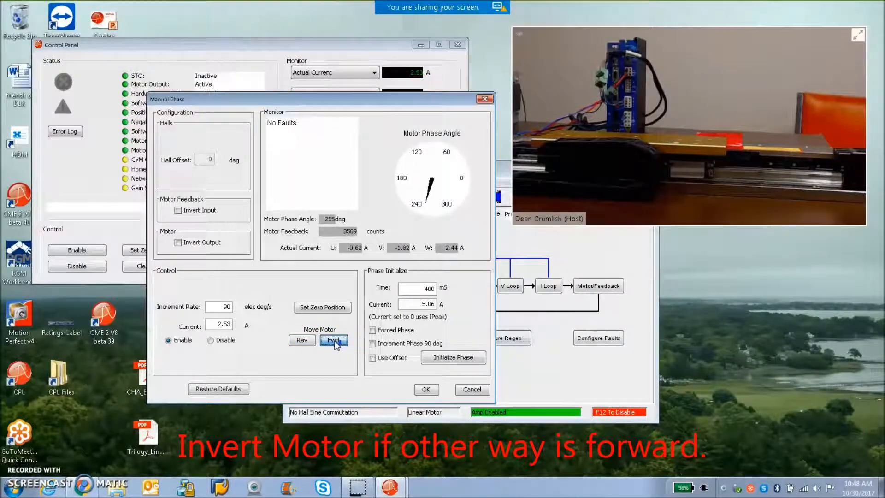
click(333, 340)
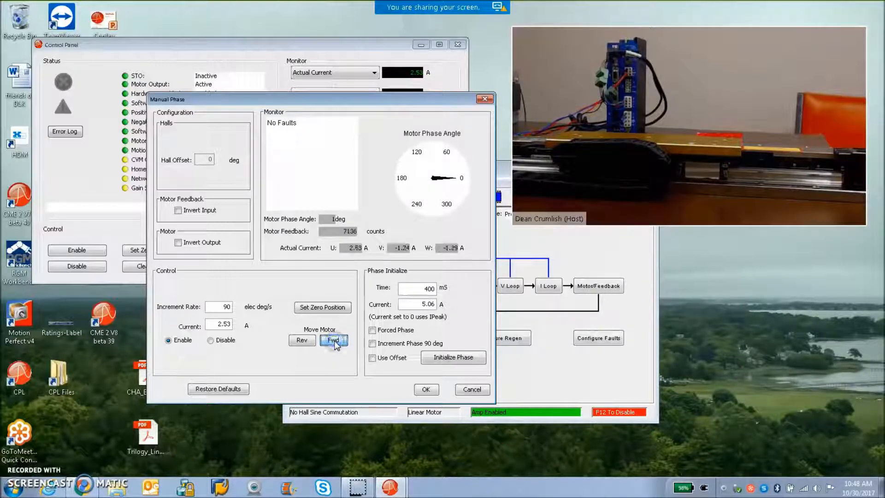
click(333, 340)
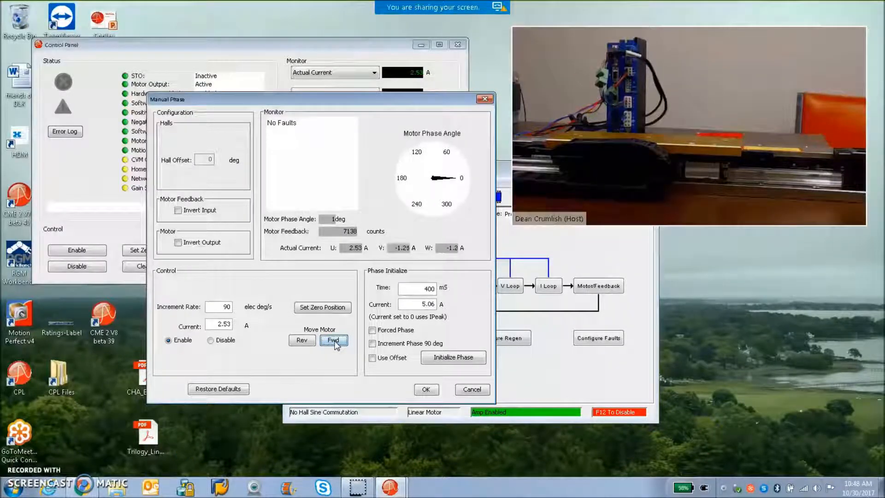
click(333, 340)
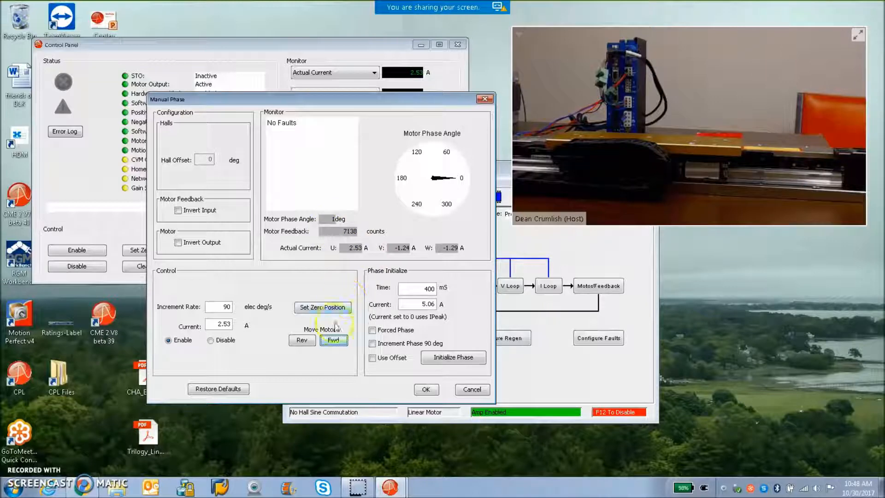
click(302, 340)
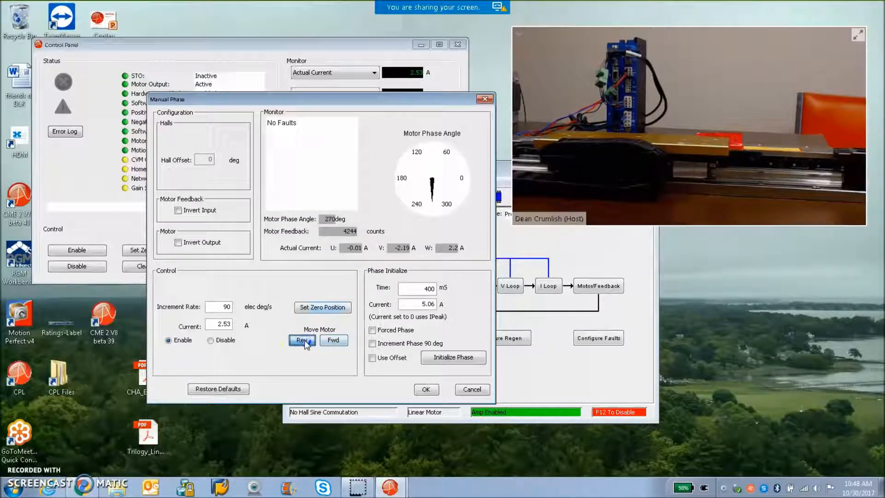
click(302, 340)
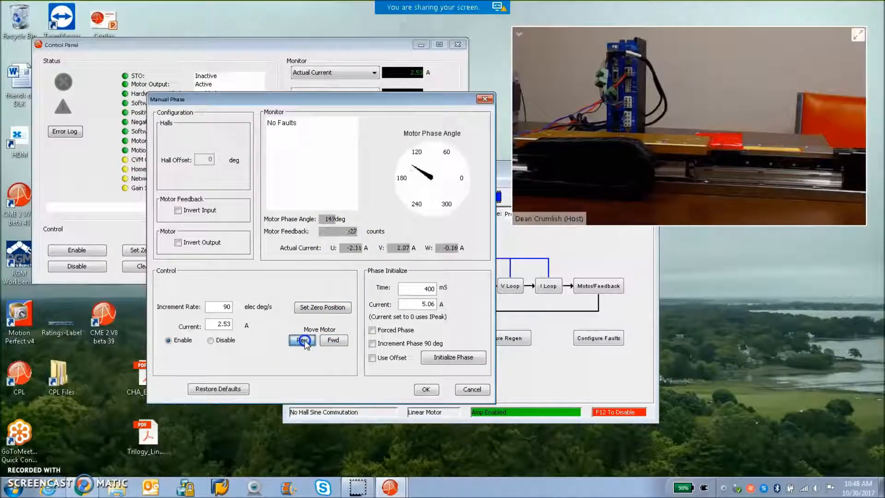
click(301, 340)
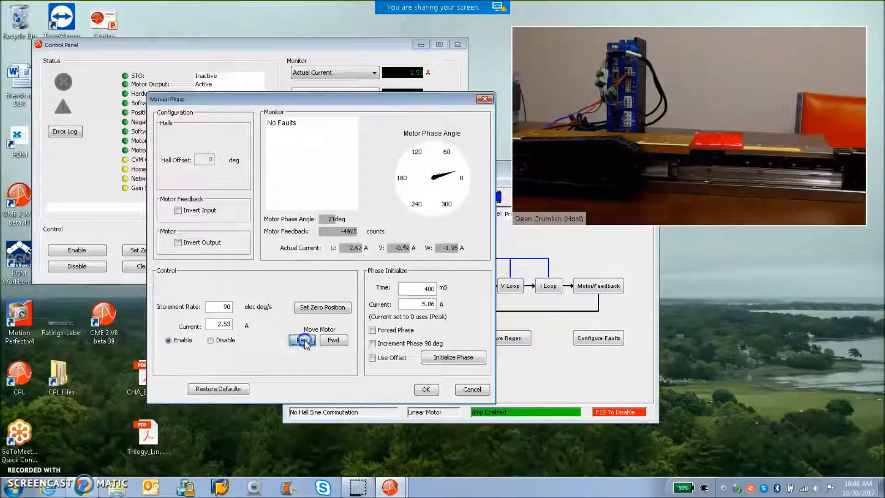
Zero the feedback count, jog forward and back from zero, then start Initialize Phase
click(333, 340)
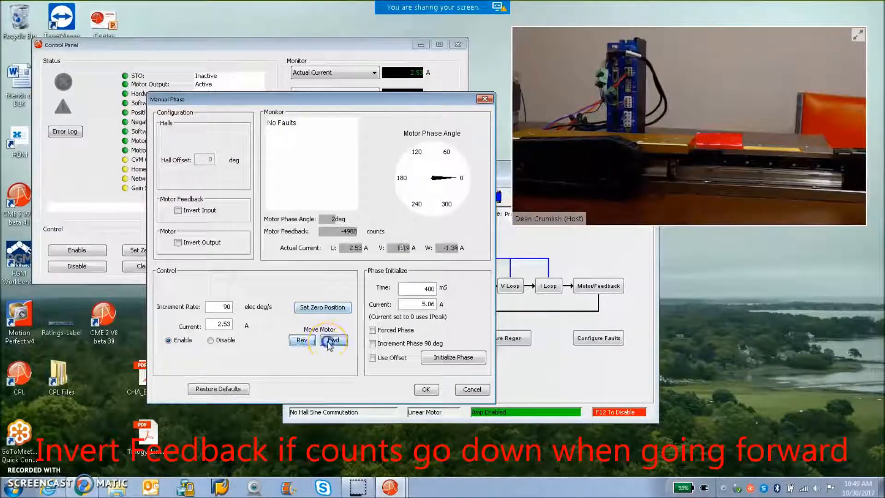
click(333, 340)
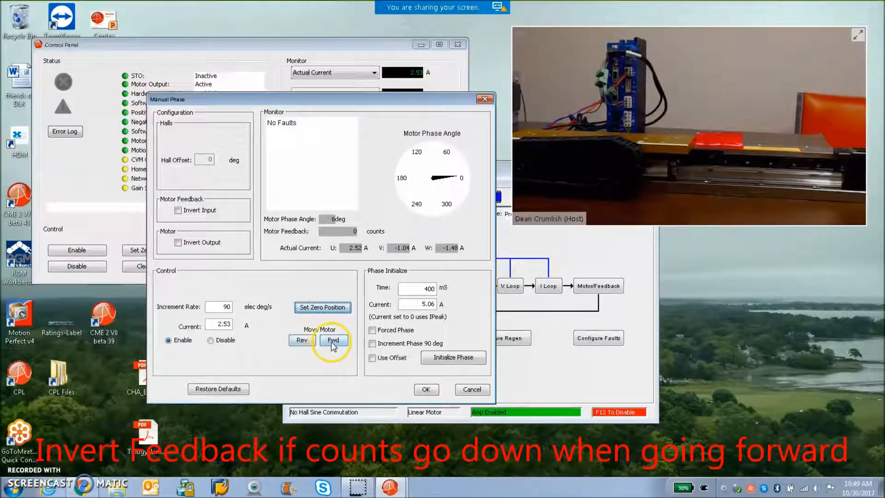
click(333, 340)
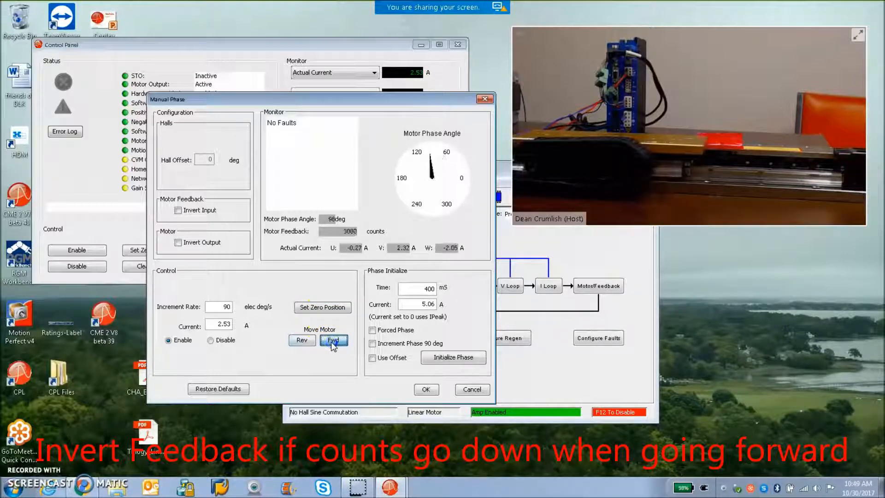
click(333, 340)
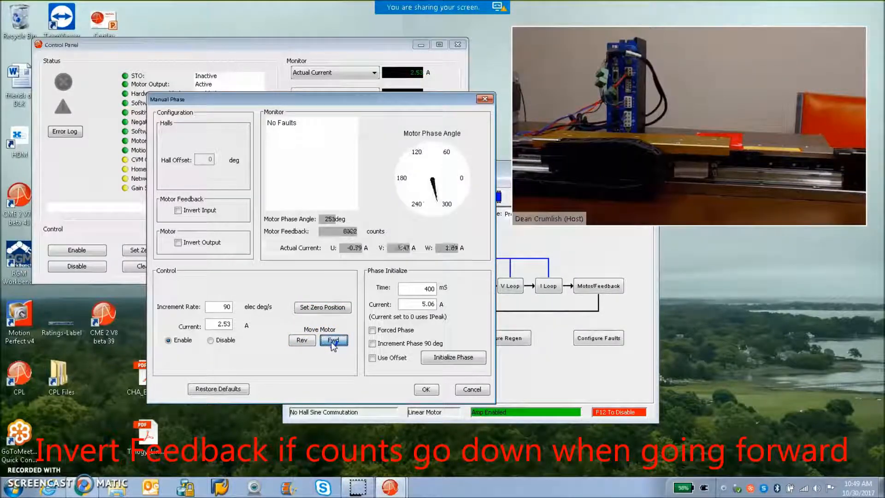
click(333, 340)
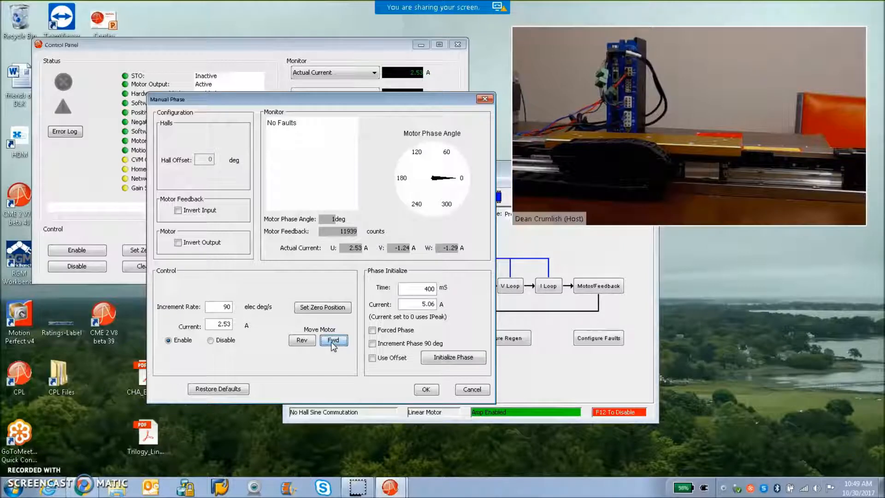
click(303, 340)
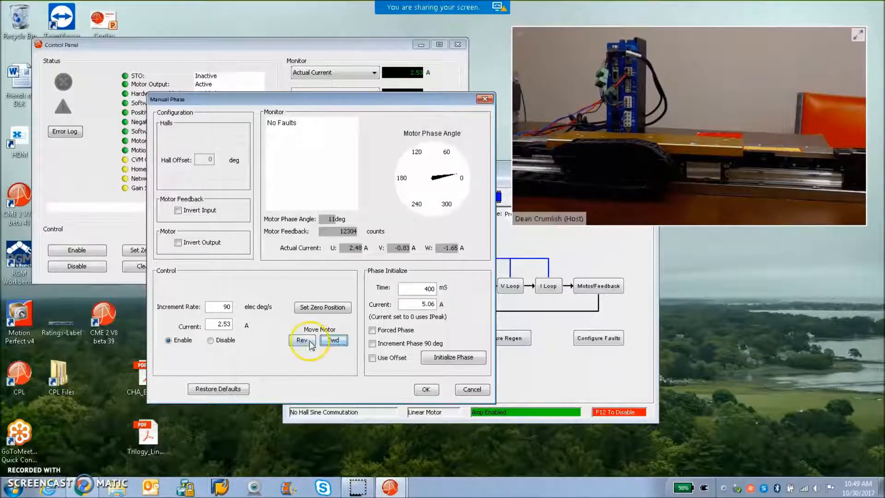
click(302, 340)
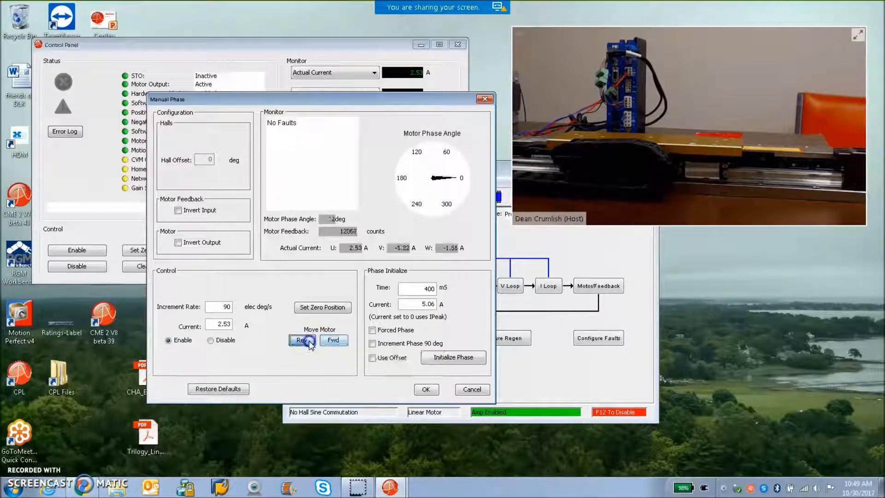
click(333, 341)
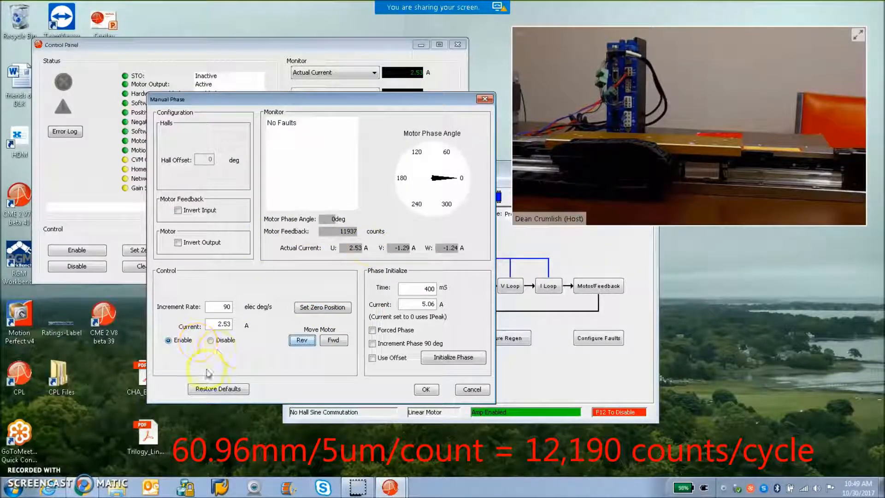
mouse_move(212, 341)
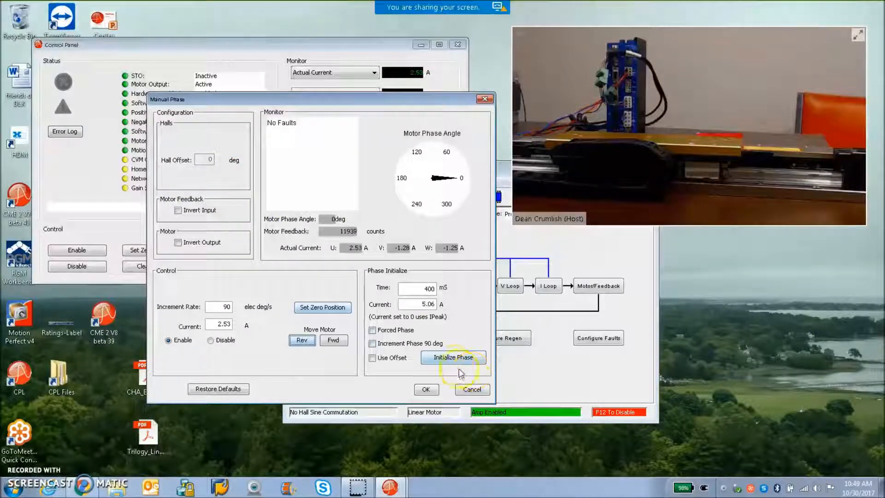
mouse_move(454, 356)
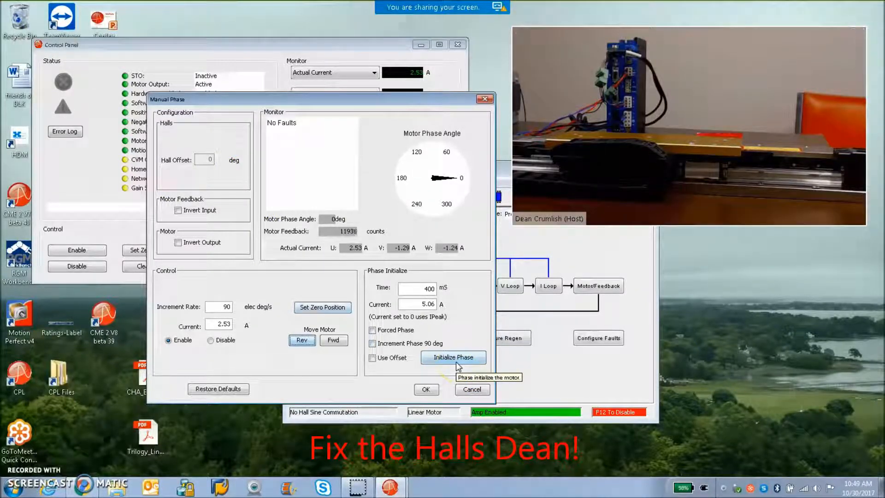
click(452, 356)
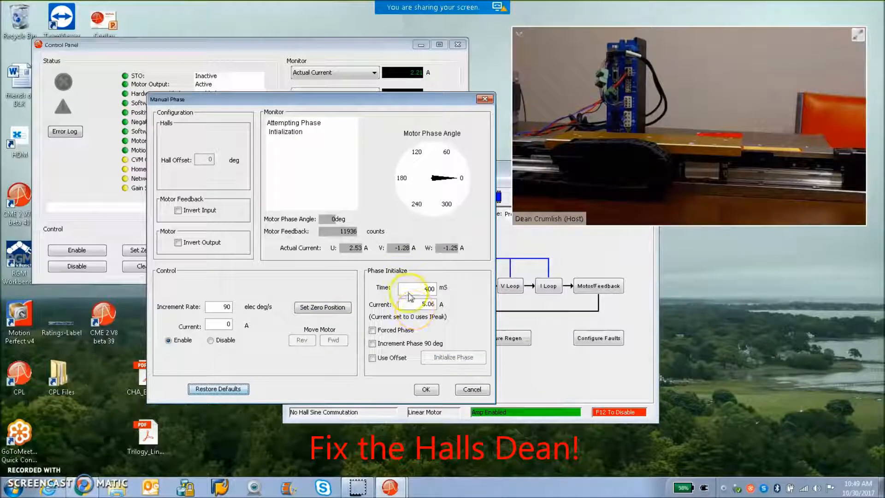
mouse_move(412, 308)
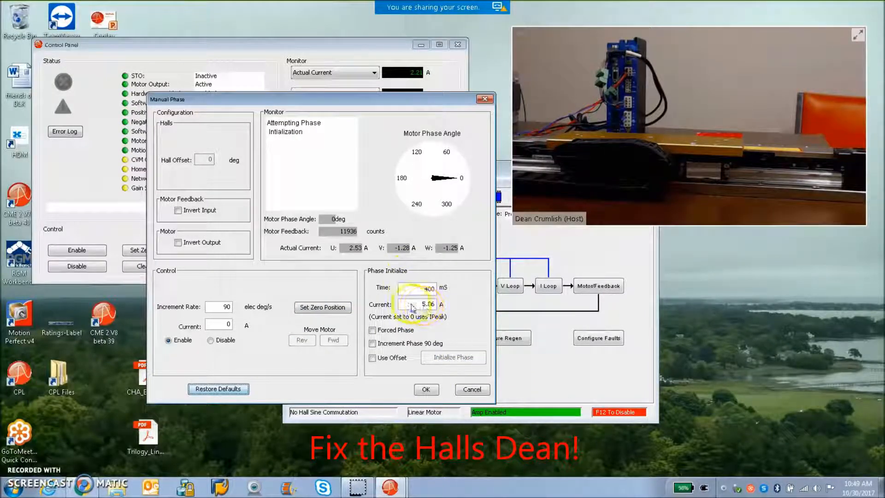
Let phase initialization finish, disable the amplifier and cancel out of Manual Phase
click(453, 357)
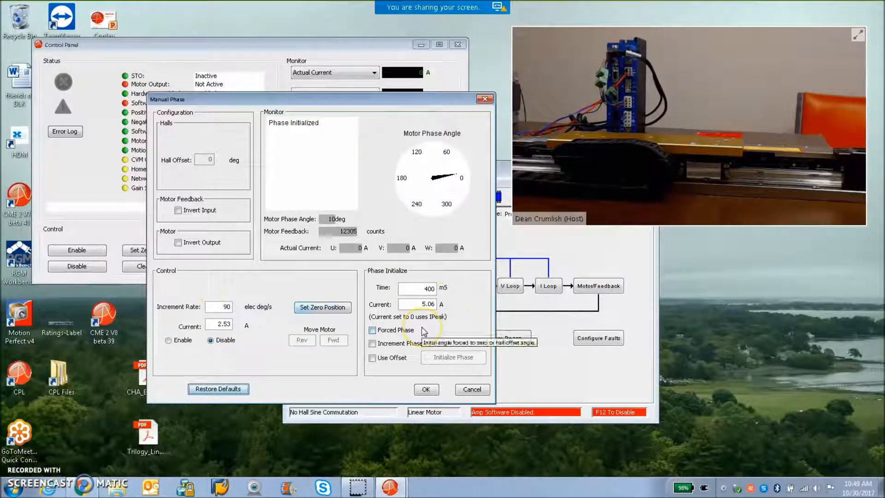
mouse_move(220, 323)
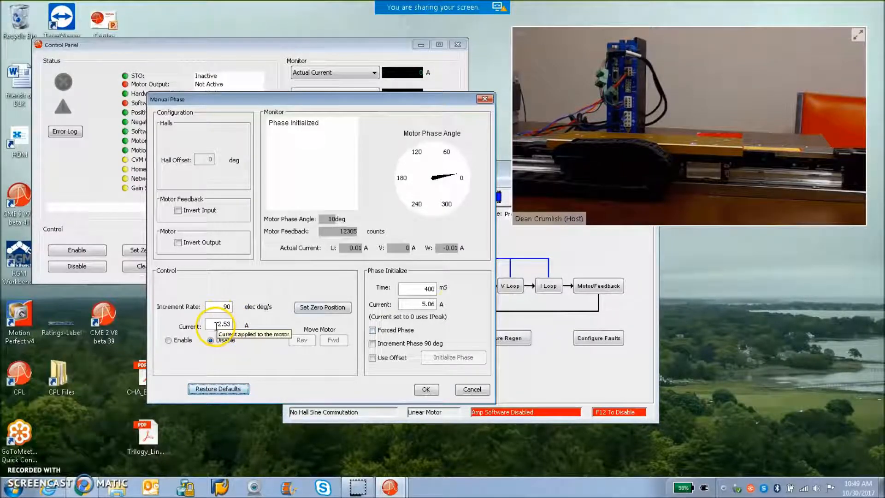
mouse_move(451, 305)
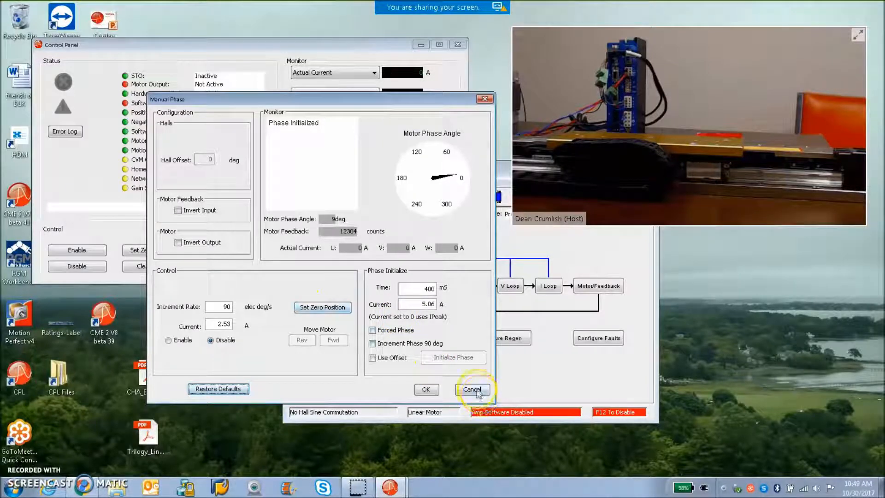
click(472, 389)
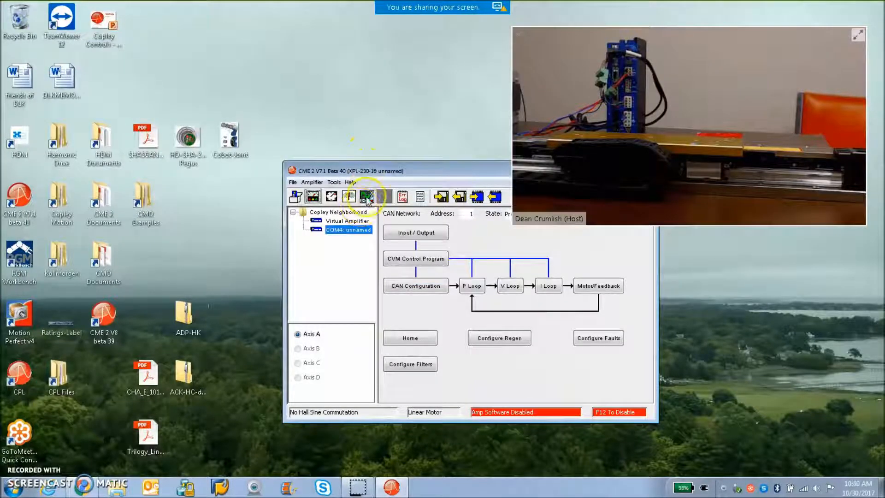
Run a 0.25 A, 100 Hz current square-wave test on the oscilloscope and stop it
click(365, 197)
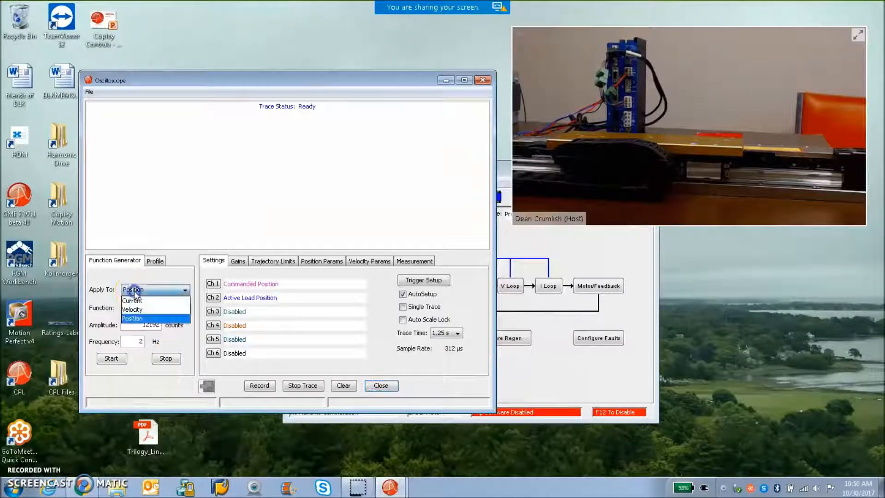
click(112, 358)
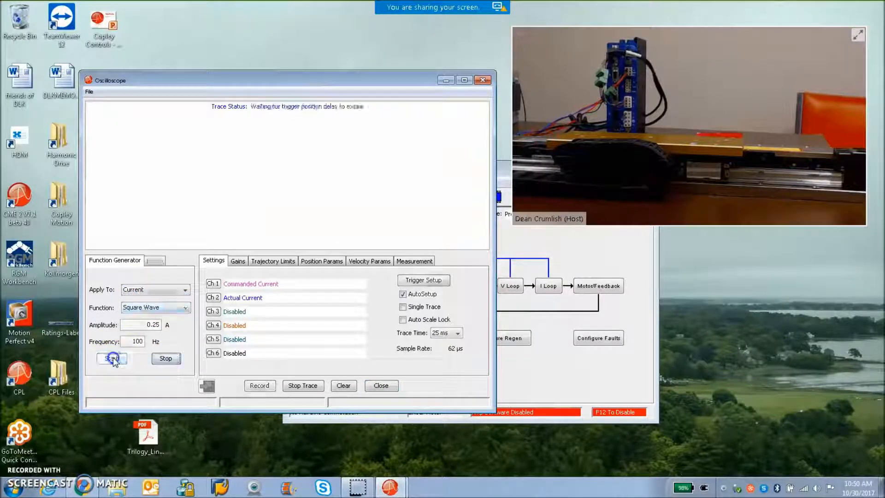
click(112, 358)
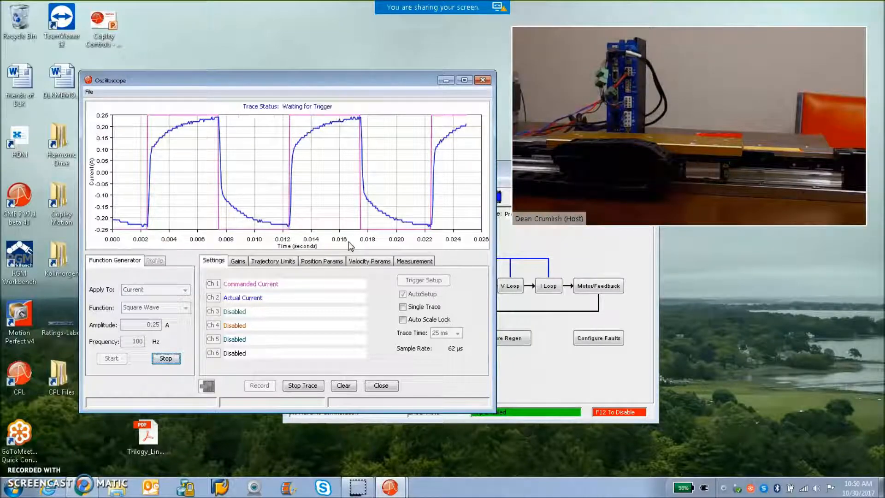
click(166, 358)
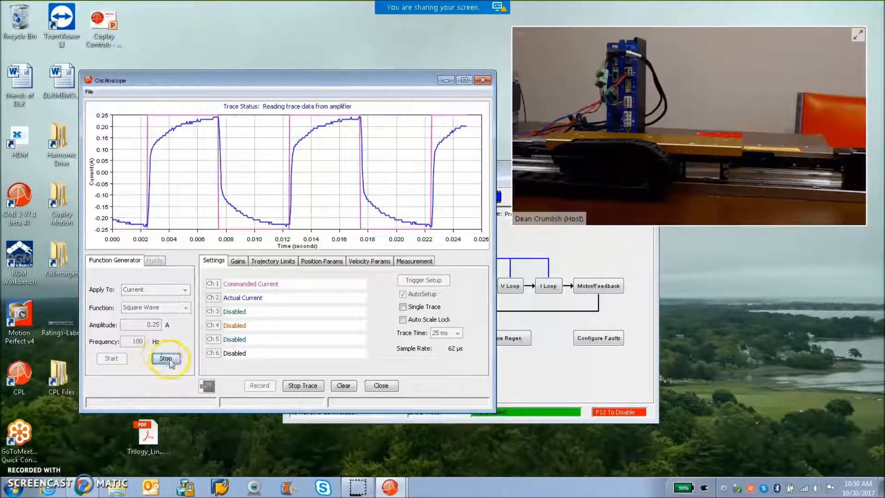
click(237, 261)
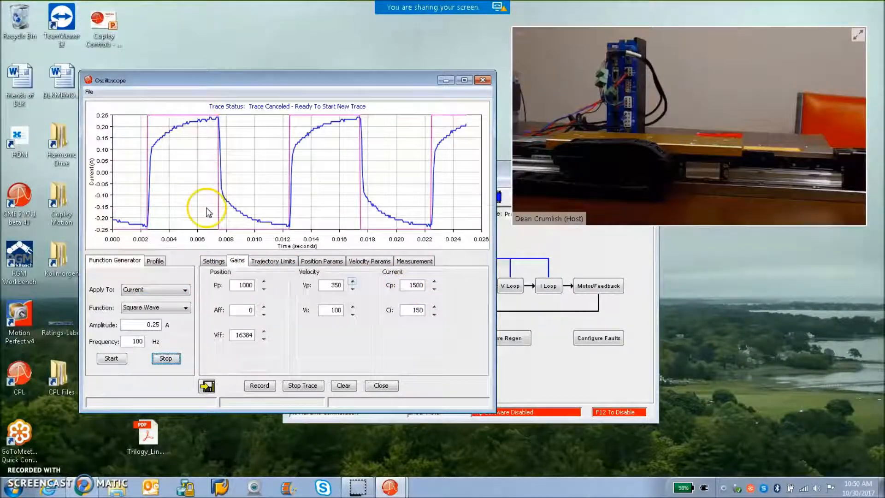
mouse_move(164, 294)
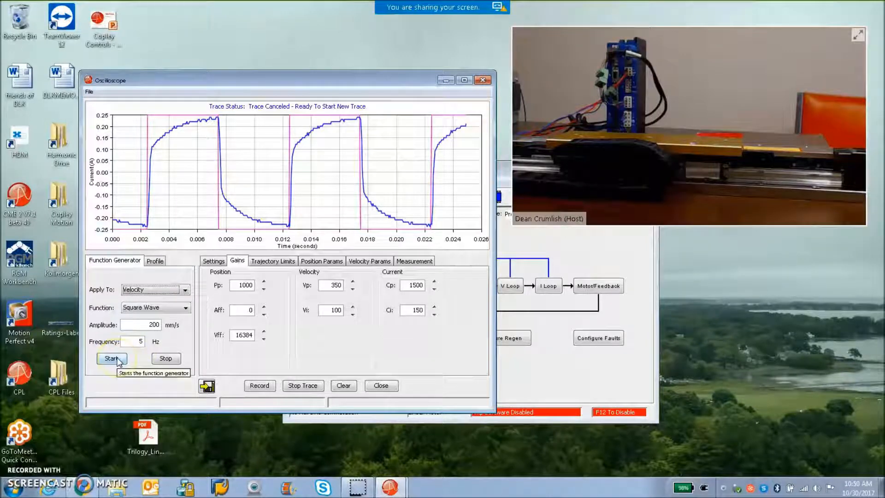
mouse_move(368, 271)
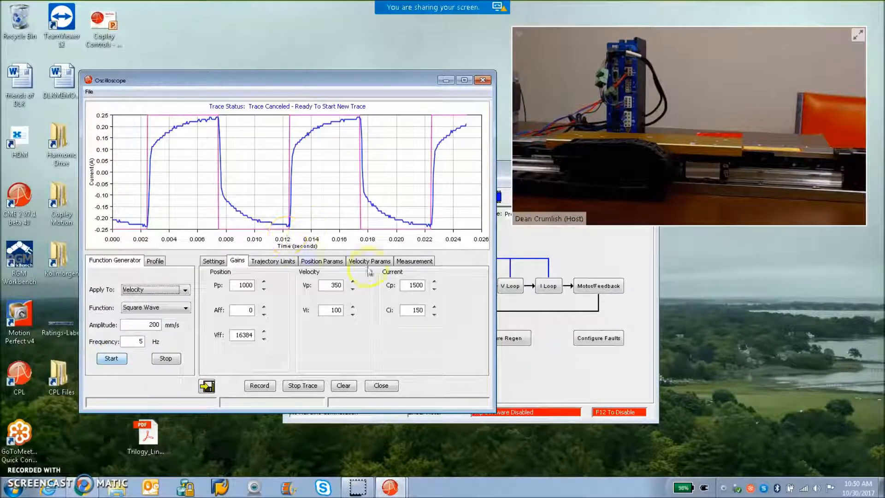
Assign oscilloscope channel 3 to trace Actual Current
click(213, 261)
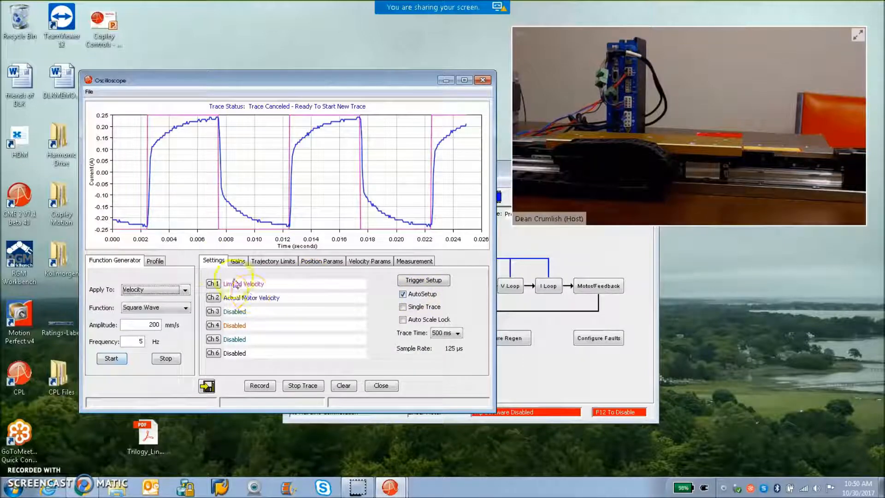
click(235, 311)
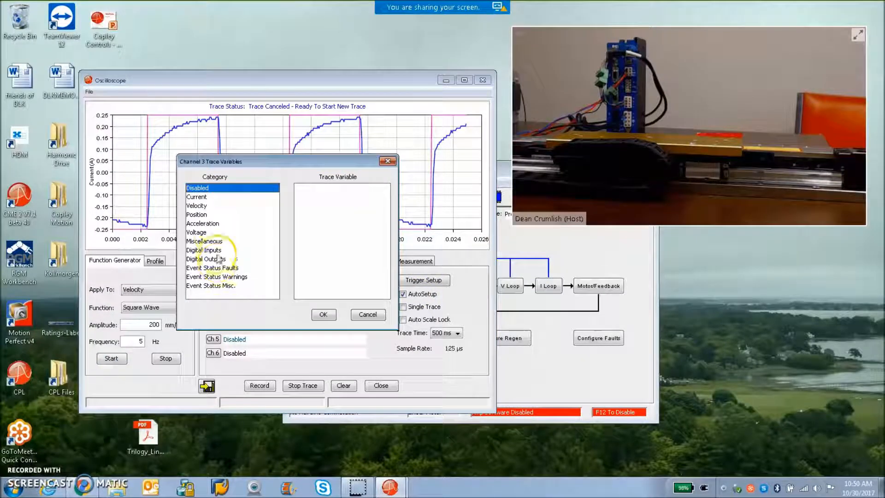
click(197, 196)
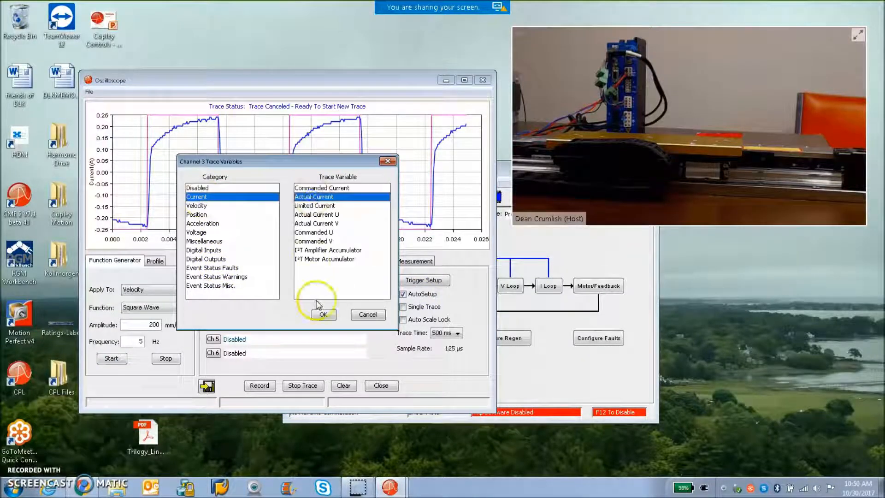
click(323, 314)
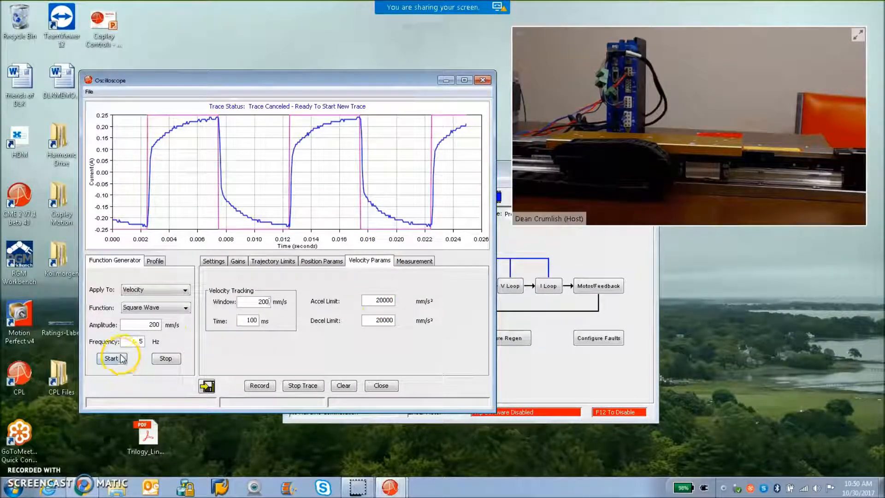
mouse_move(203, 359)
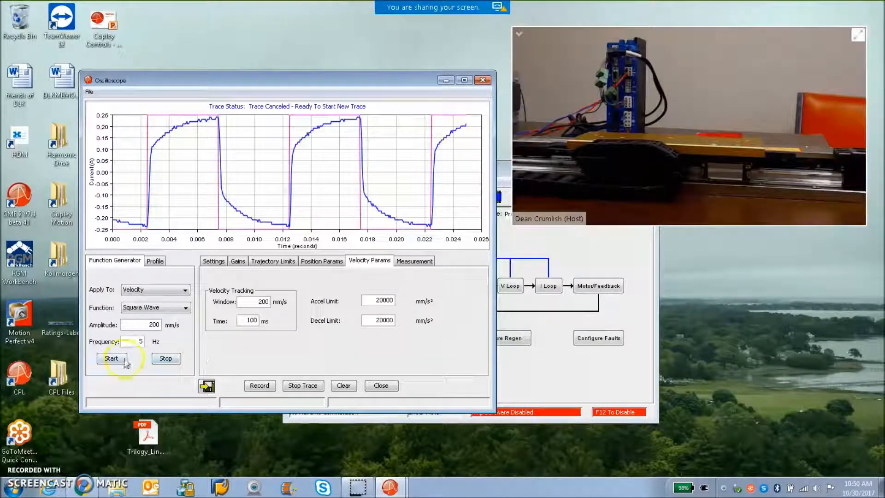
Start the 200 mm/s, 5 Hz velocity square wave and watch the velocity and current traces
click(112, 359)
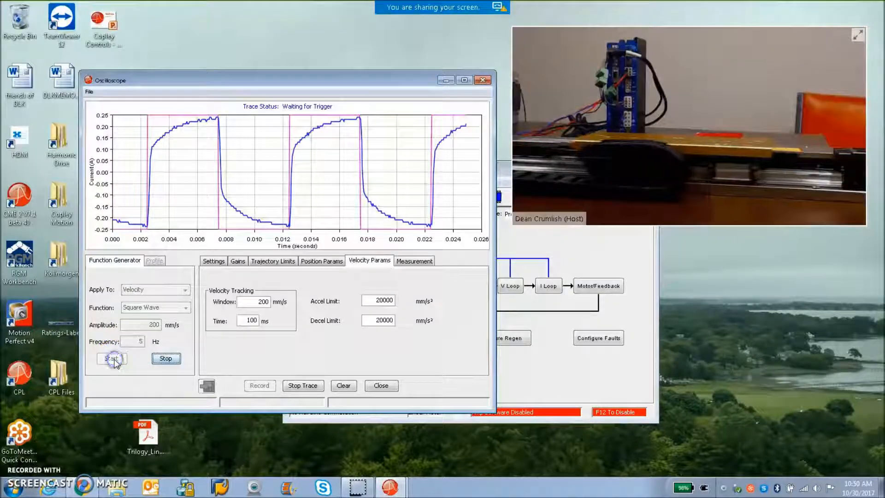
click(111, 358)
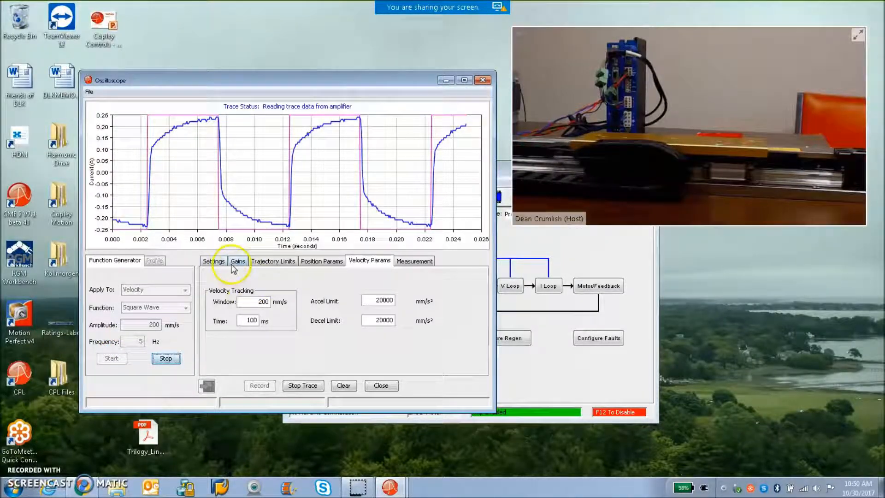
click(213, 260)
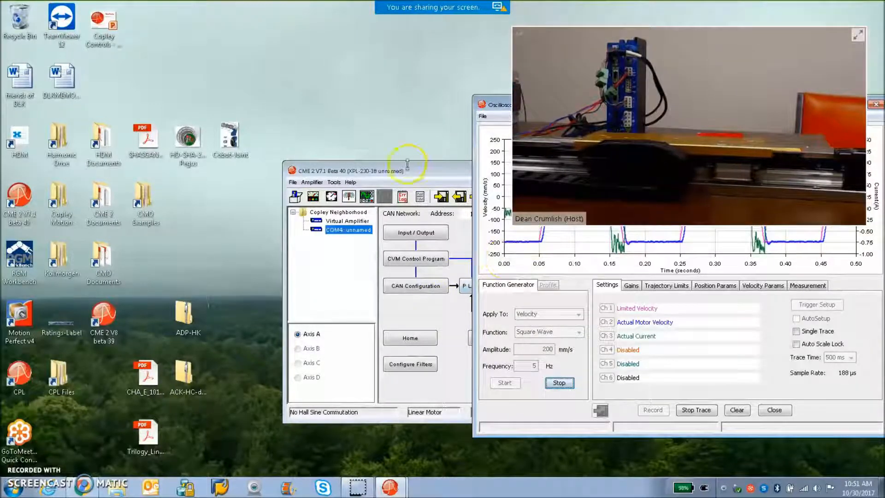
Make velocity-loop output filter 1 a 2-pole 200 Hz Butterworth low-pass and view the loop gains
click(498, 337)
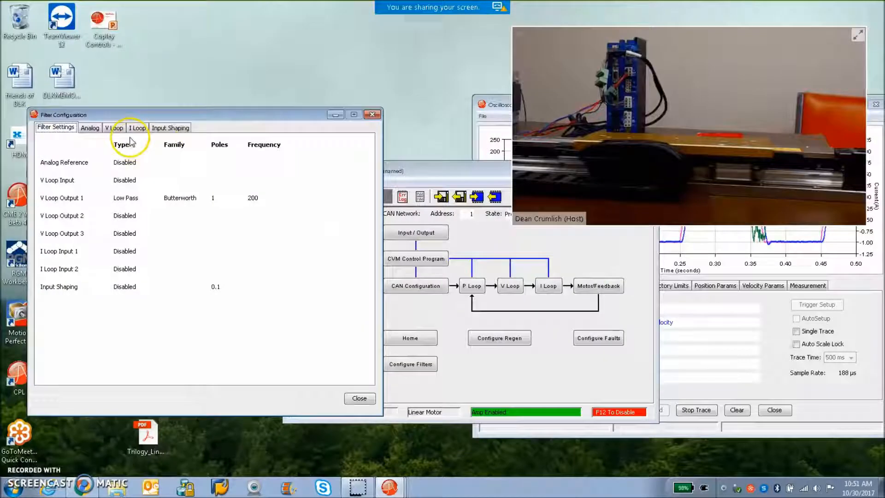
click(114, 127)
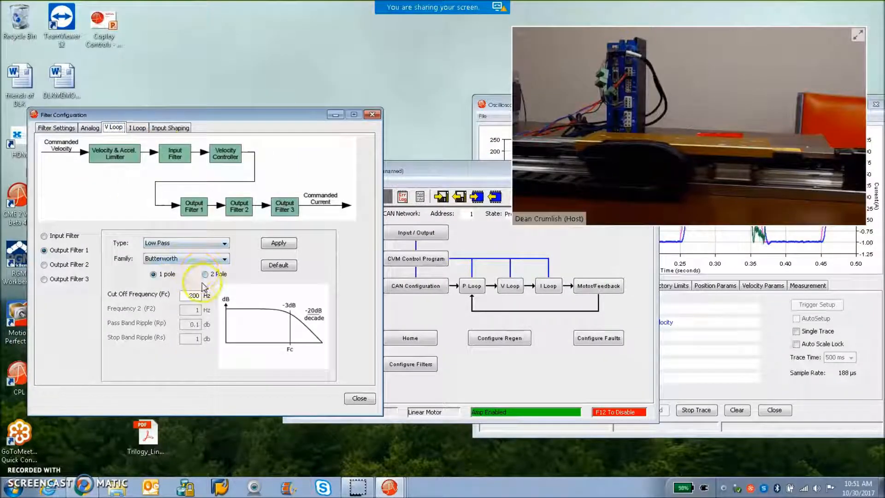
click(205, 274)
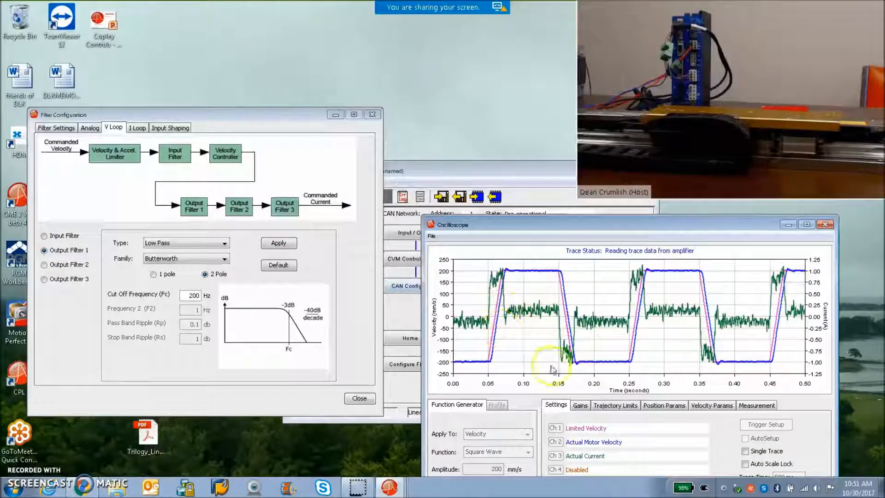
click(579, 404)
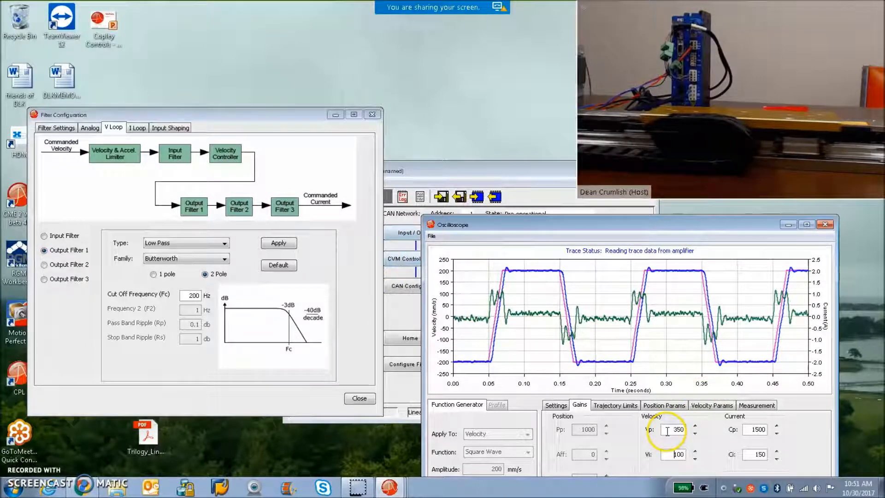
Set output filter 1 back to 1-pole with a 400 Hz cutoff, apply it and close the filter window
click(278, 243)
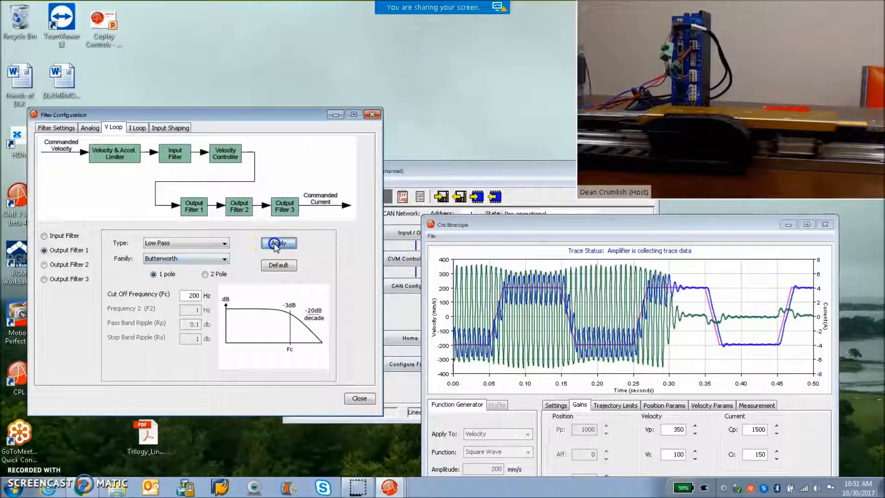
click(278, 242)
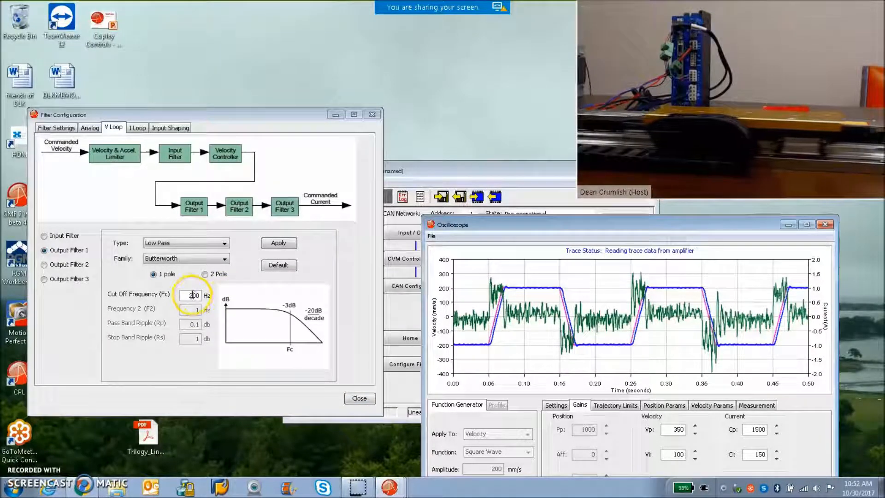
triple_click(193, 295)
text(4)
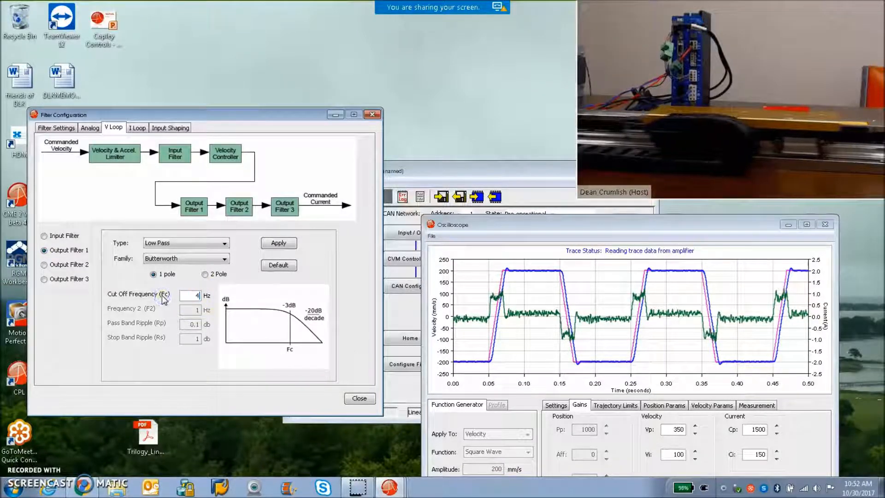
click(278, 242)
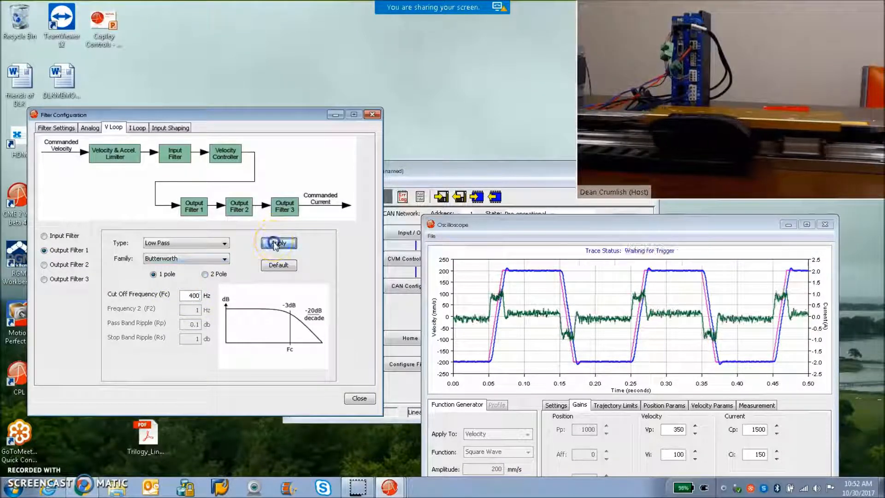
click(277, 243)
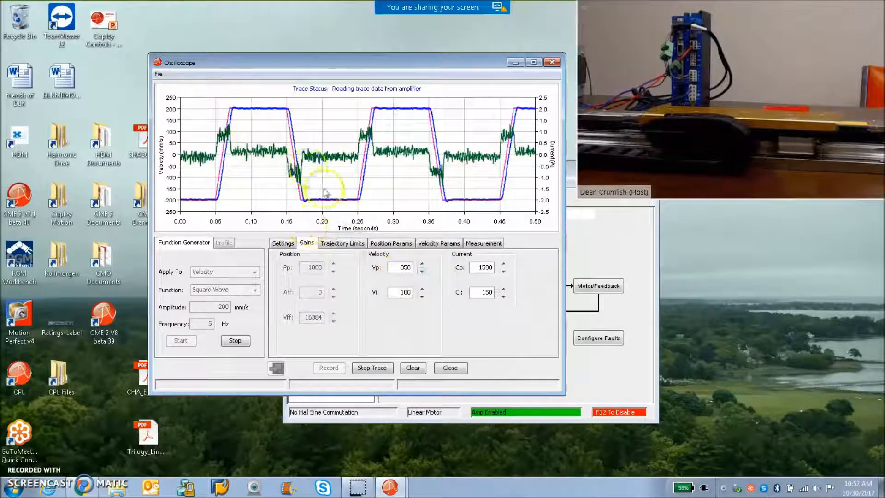
Set a 12192-count relative trap move, trace actual current on channel 3, and start the move
triple_click(399, 293)
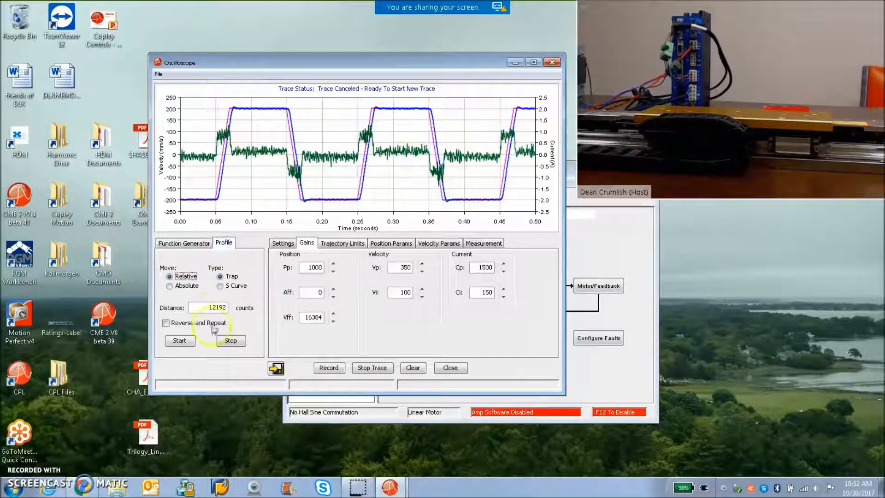
mouse_move(180, 340)
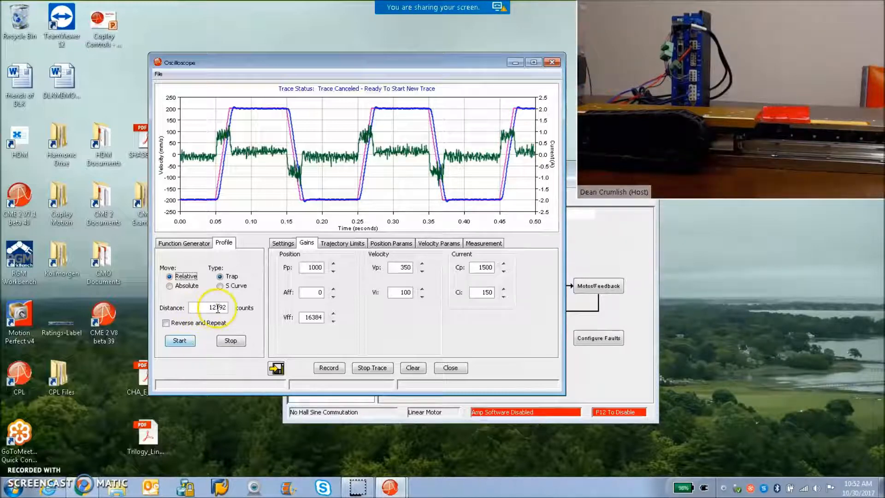
click(283, 243)
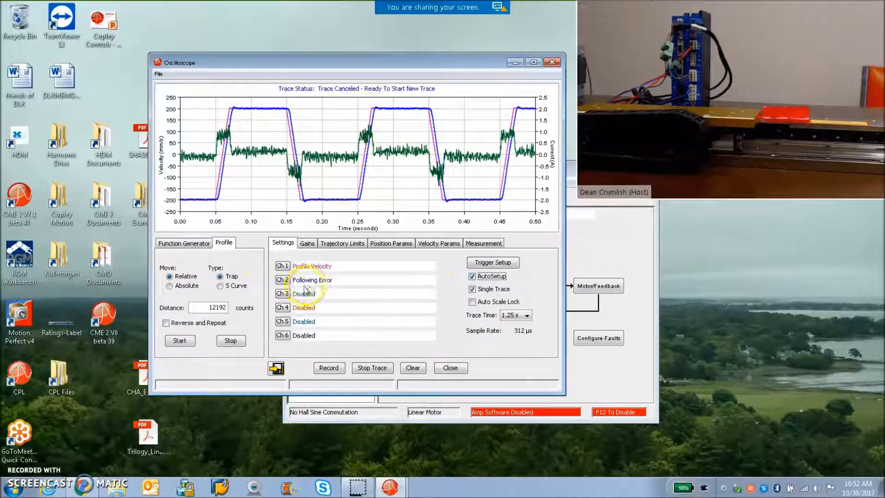
click(282, 293)
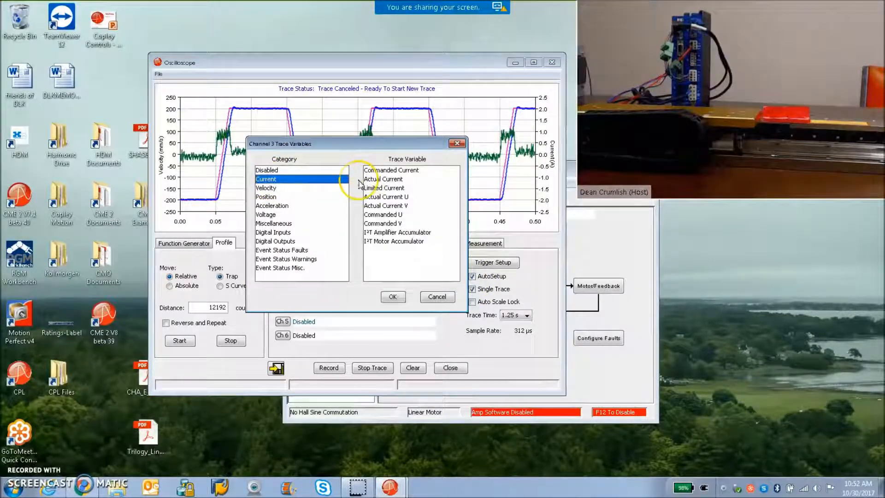
click(393, 296)
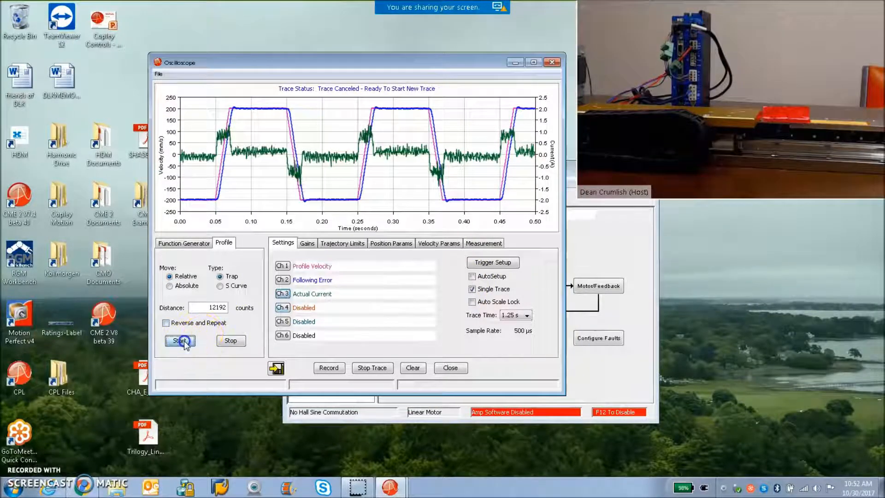
click(179, 341)
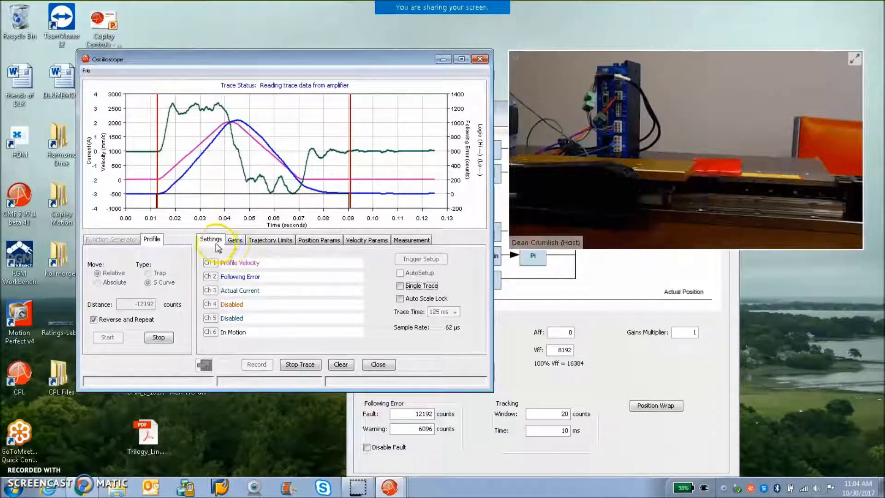
Show the Gains tab with Pp 1500, Vff 8192 and Vp 400 during the S-curve move
click(234, 240)
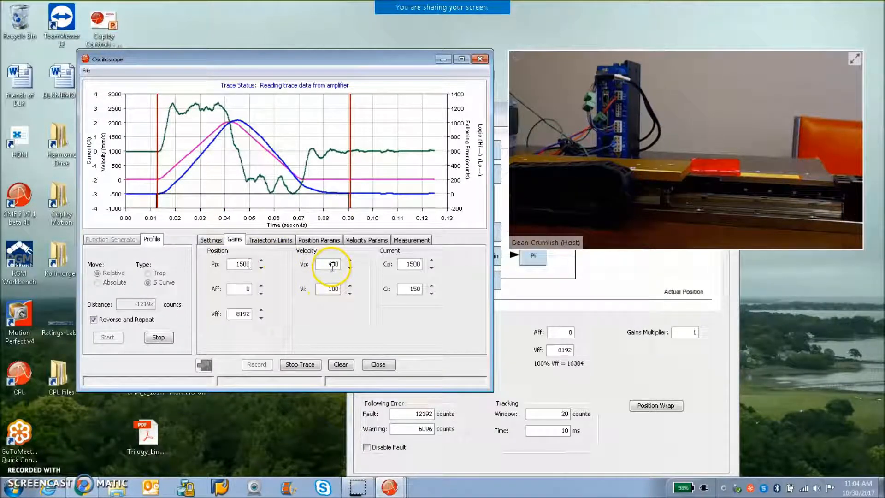
mouse_move(241, 264)
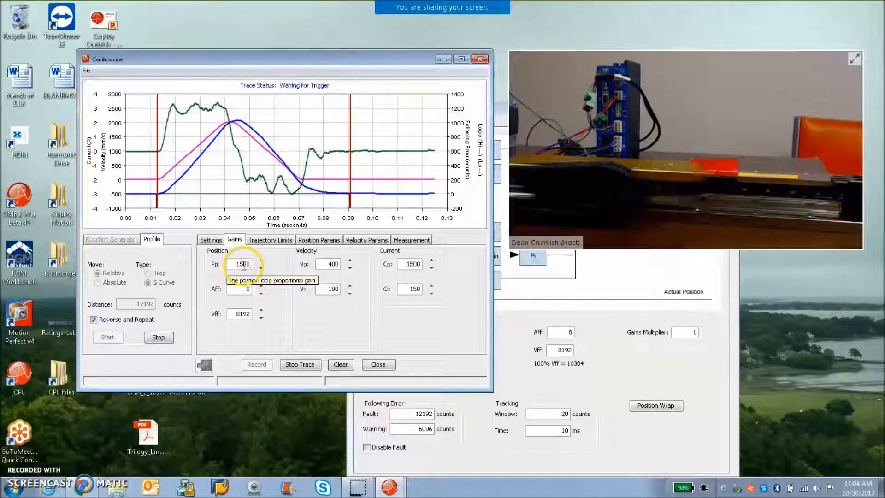